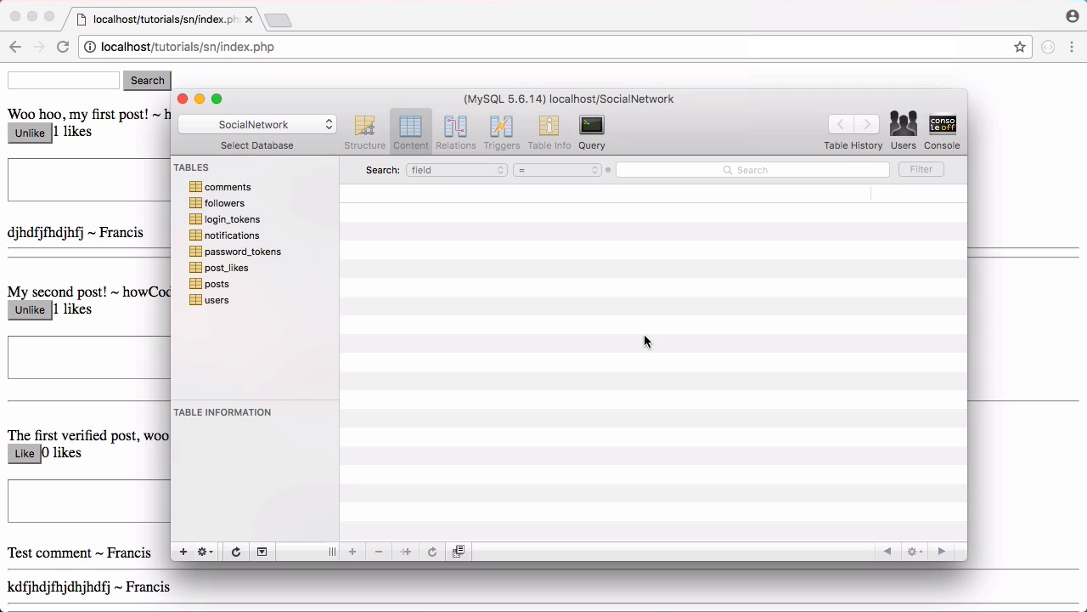
Add a new 'messages' table to SocialNetwork, keeping the default auto-increment id primary key
left_click(181, 551)
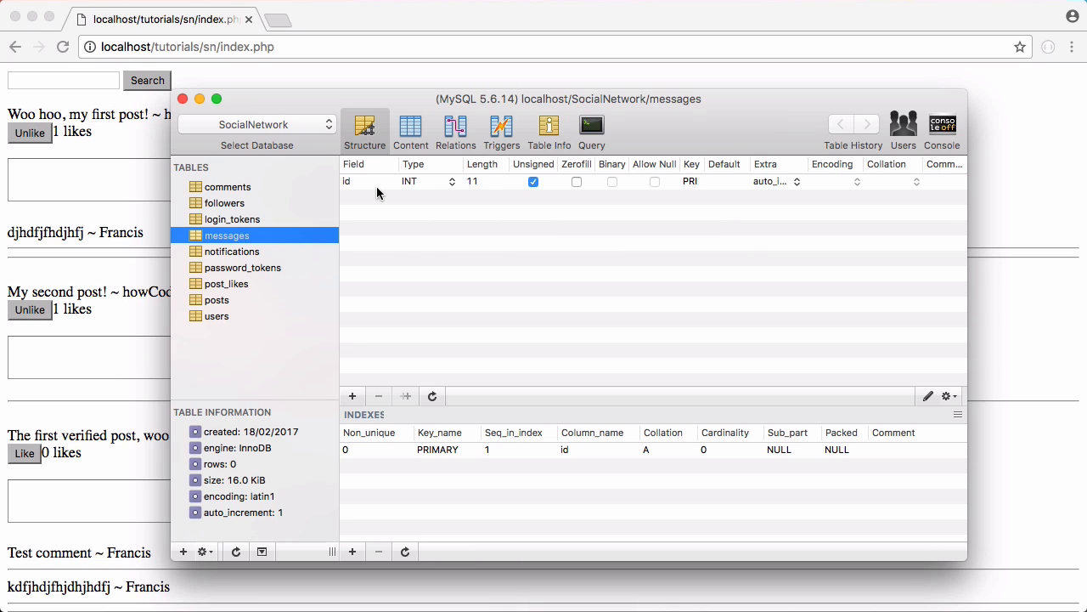
mouse_move(358, 202)
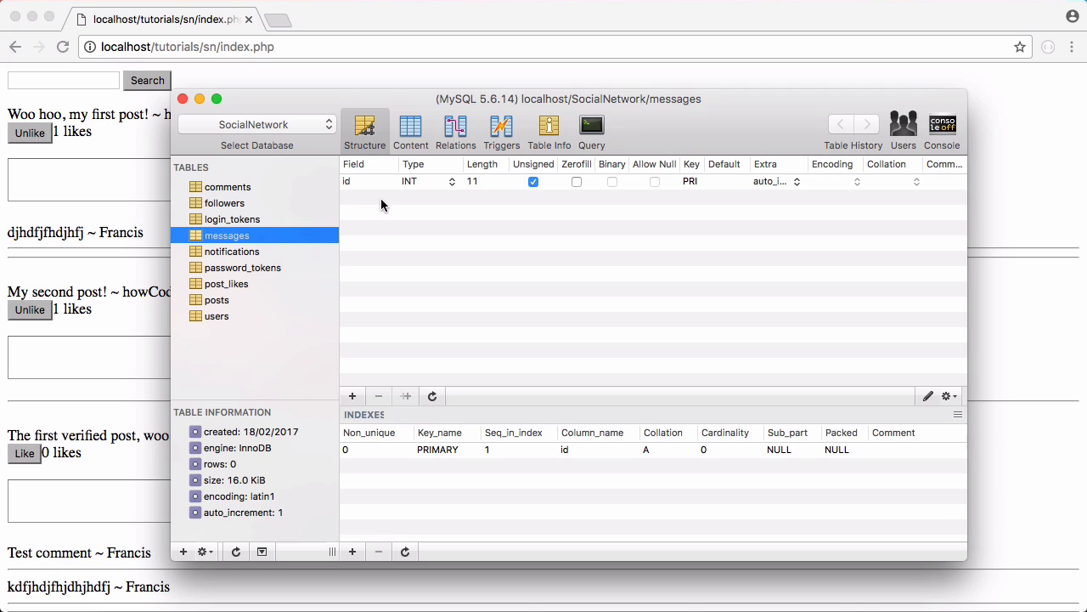
Add sender, receiver and read fields, making receiver unsigned and disallowing nulls
left_click(351, 396)
type("s")
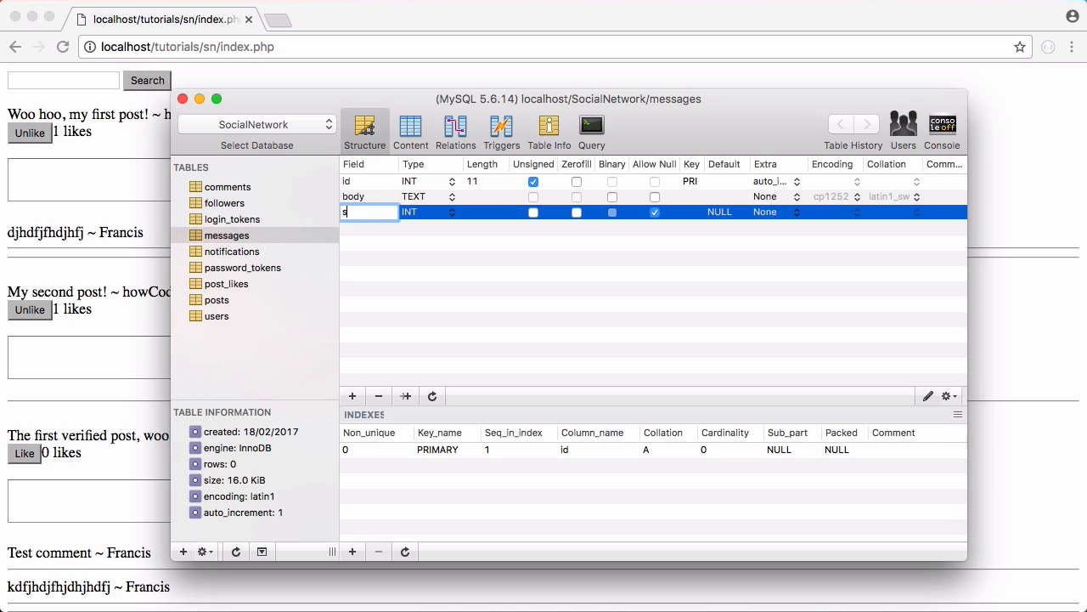
type("ender")
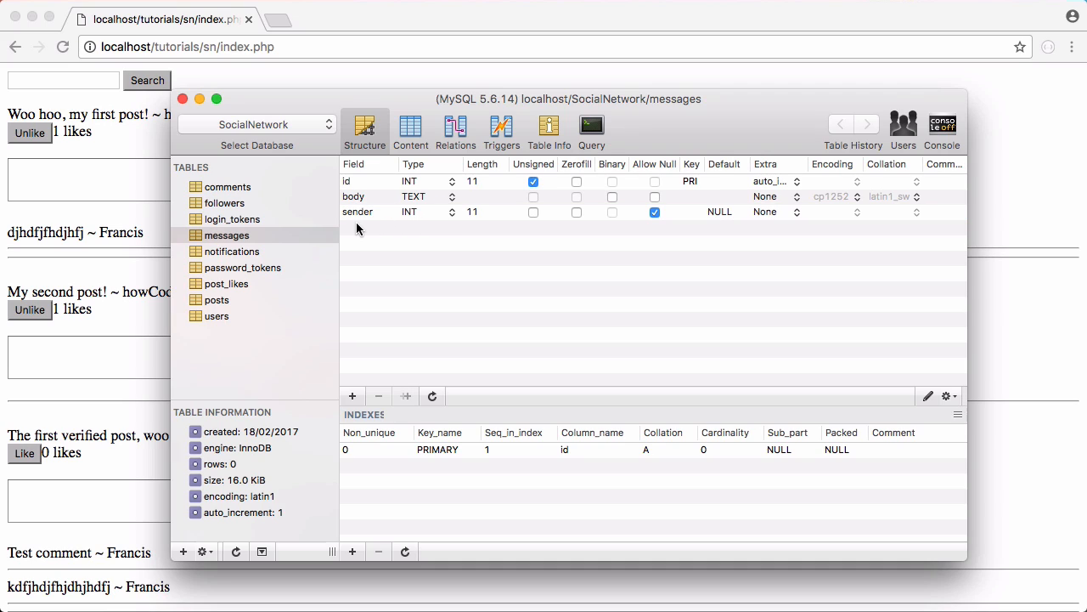
left_click(352, 396)
type("receiver")
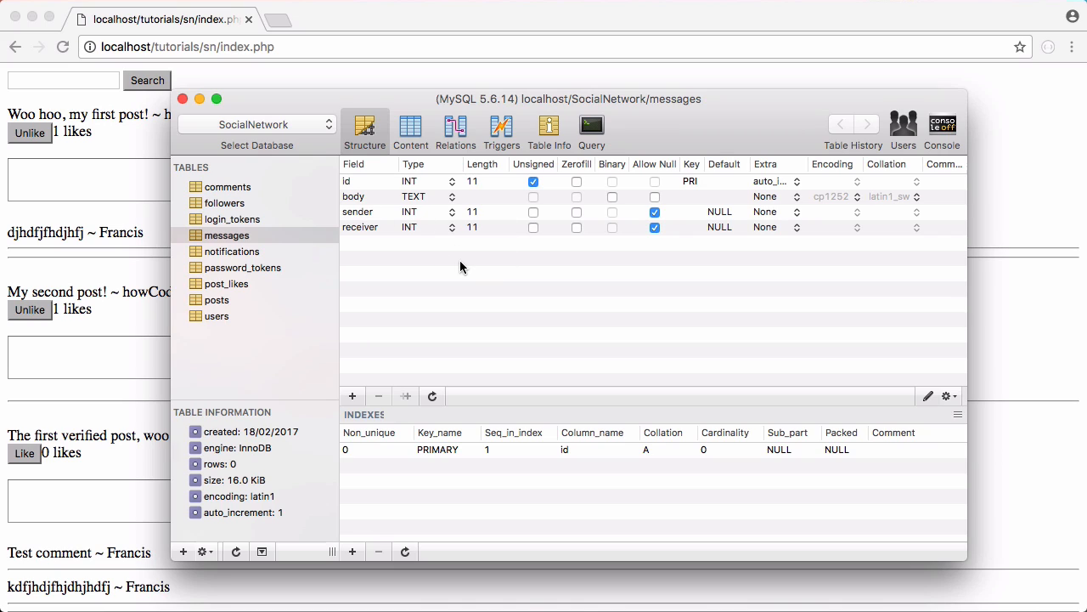
left_click(654, 212)
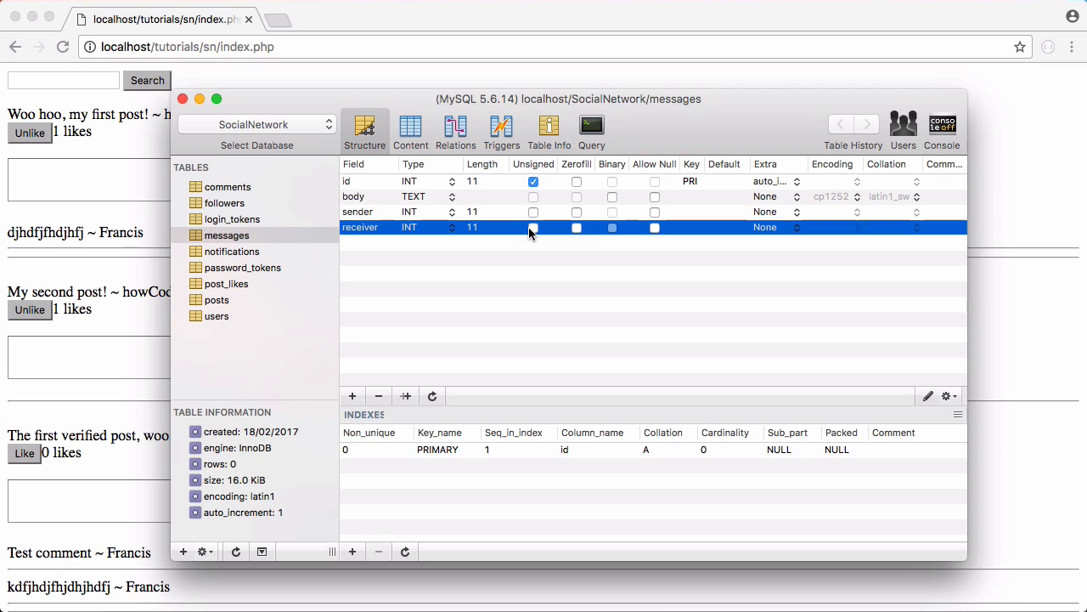
left_click(532, 212)
type("read")
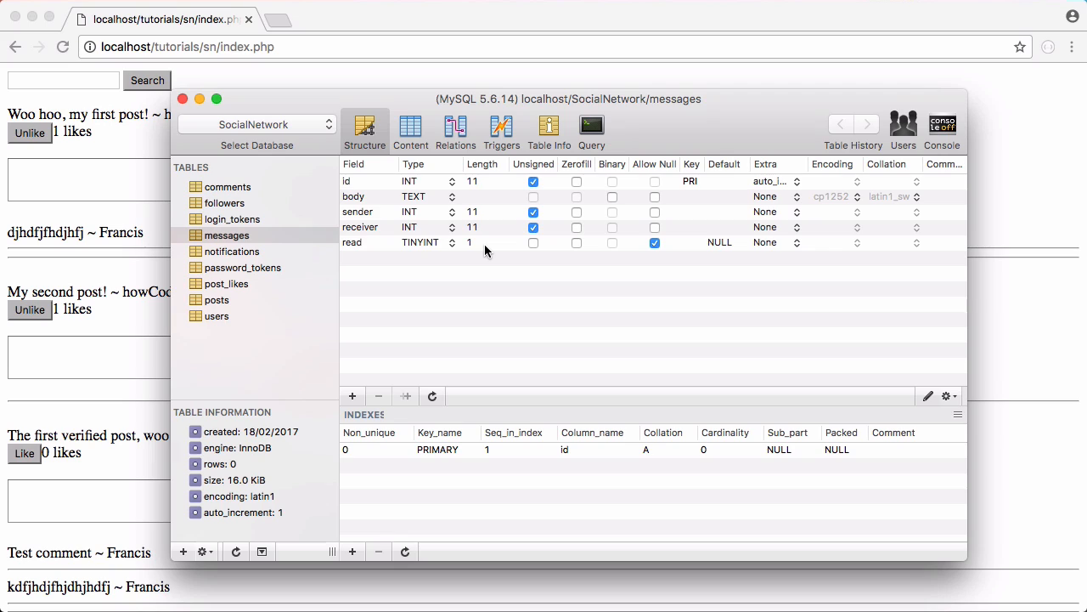
left_click(654, 242)
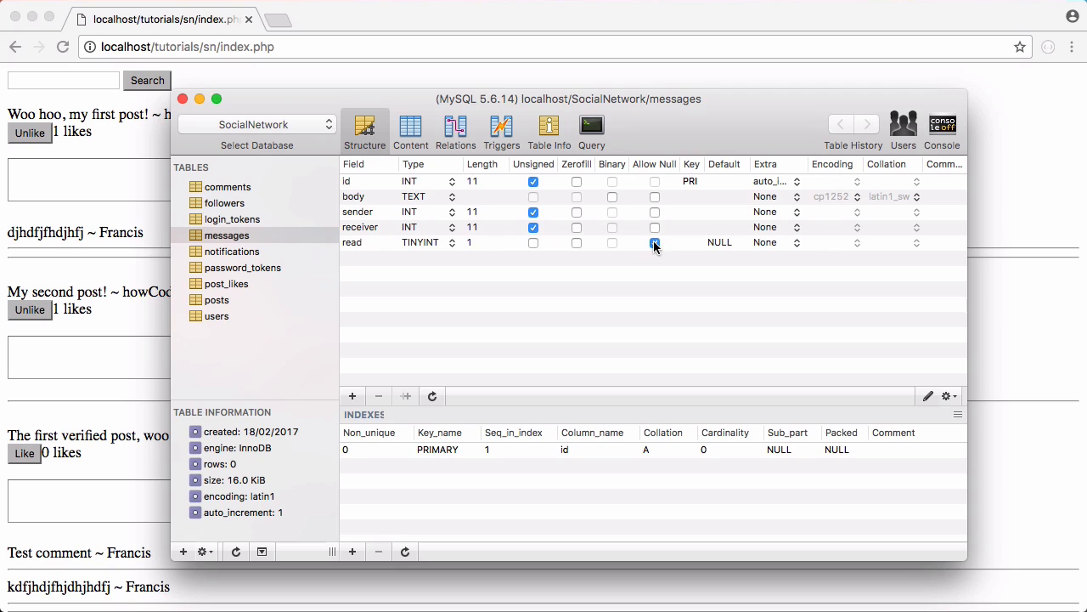
left_click(654, 242)
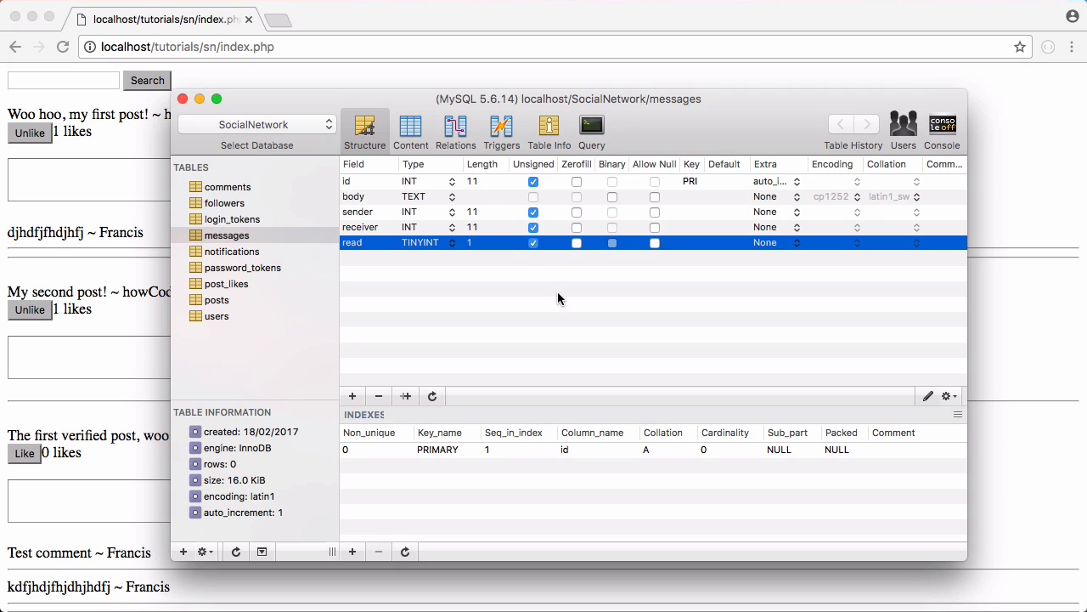
left_click(599, 330)
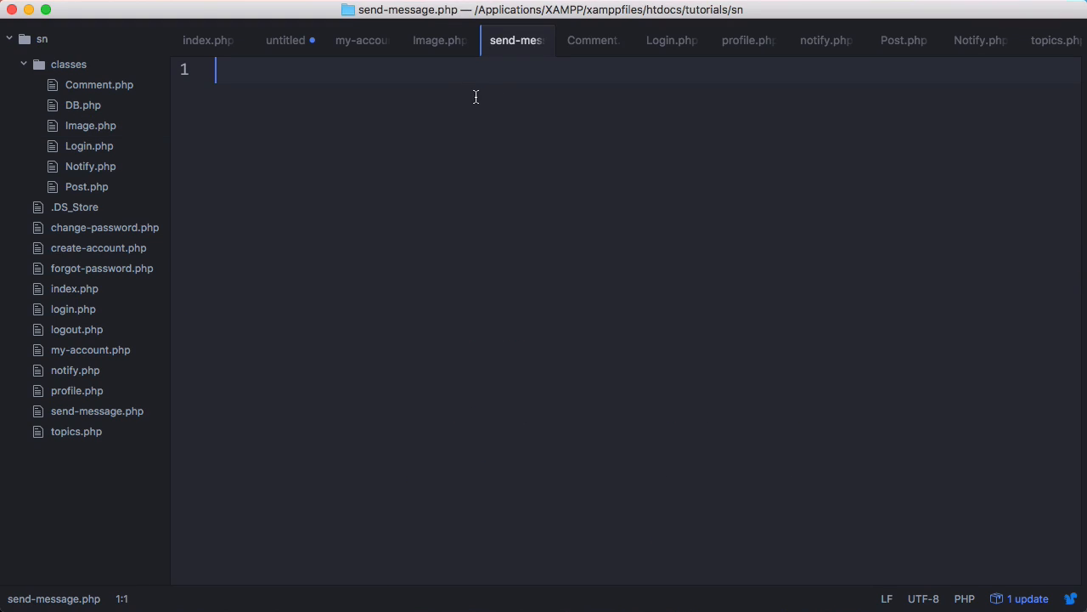
mouse_move(382, 93)
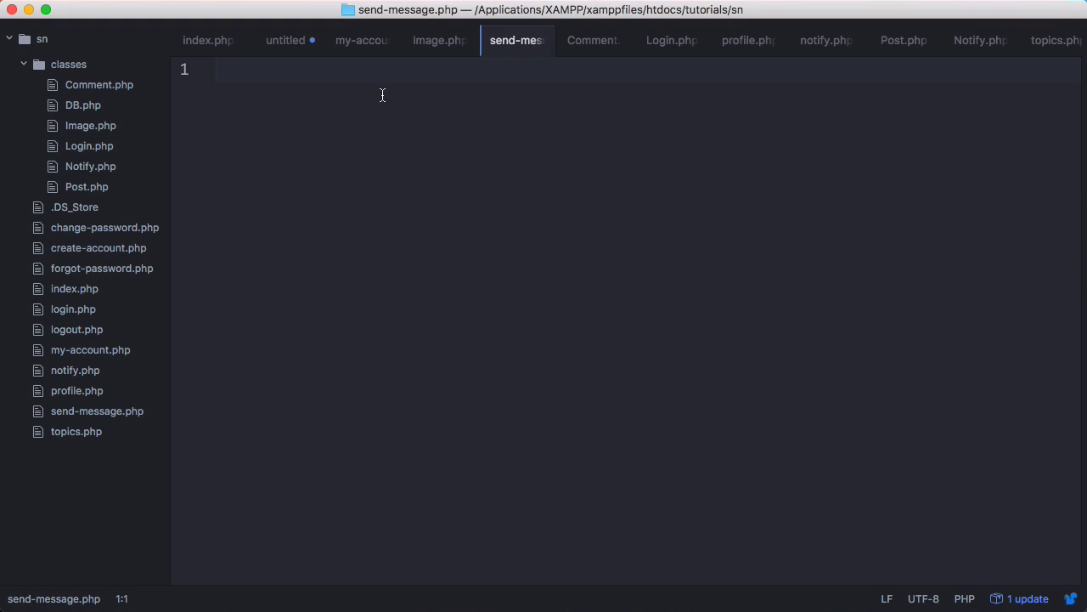
Write the 'Message a' heading and a form posting to send-message.php?receiver, with textarea and submit copied from profile.php
type("<h1>Message a </h1>")
type("<form action=\"send\" method=\"post\">")
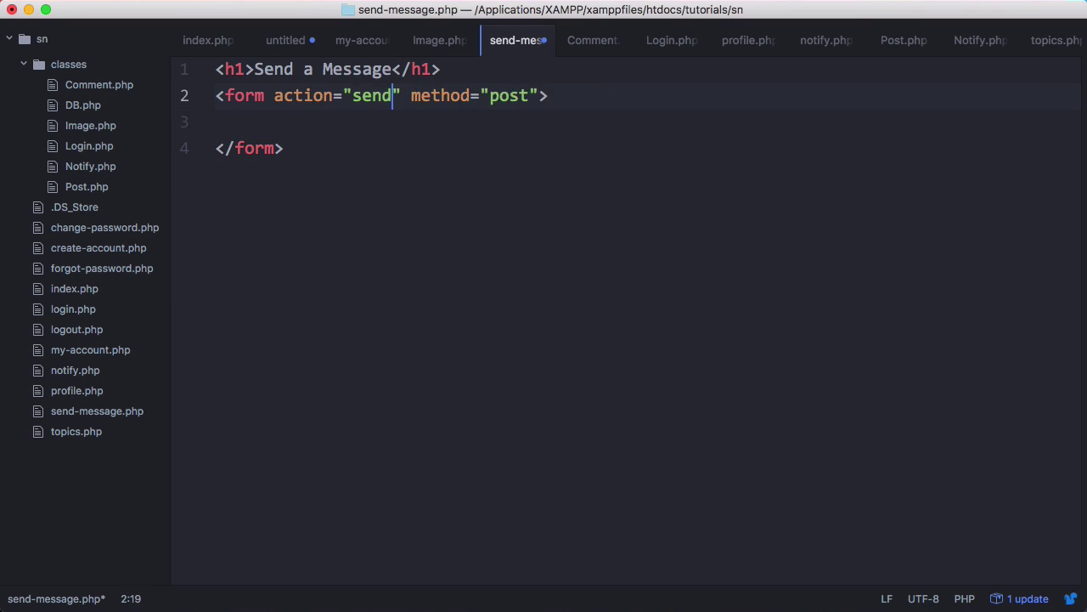
type("-message.php?receiver=<?php echo $_GET['receiver']; ?>")
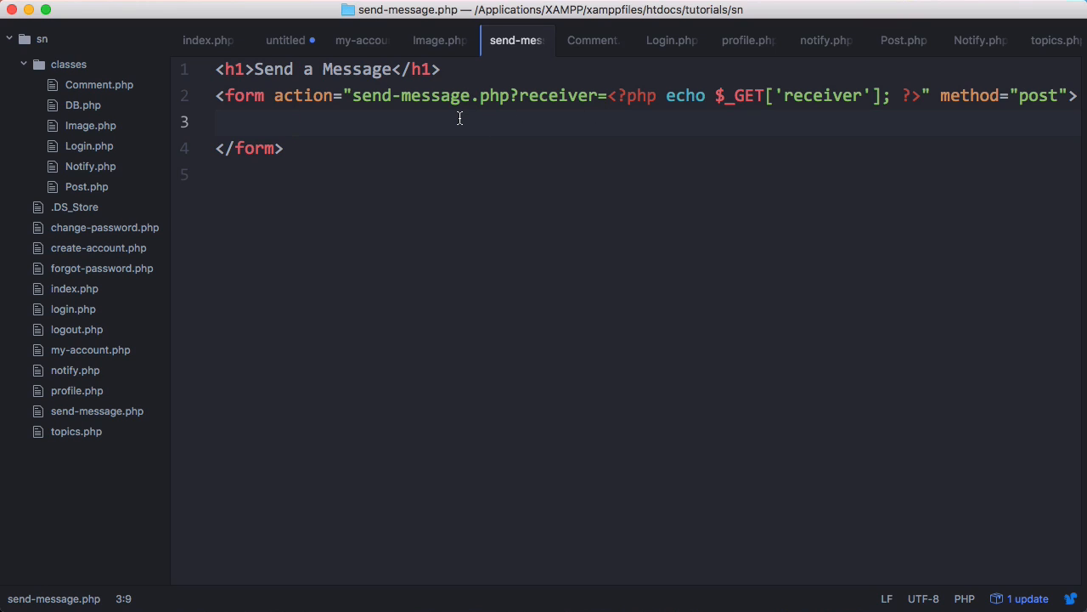
left_click(747, 40)
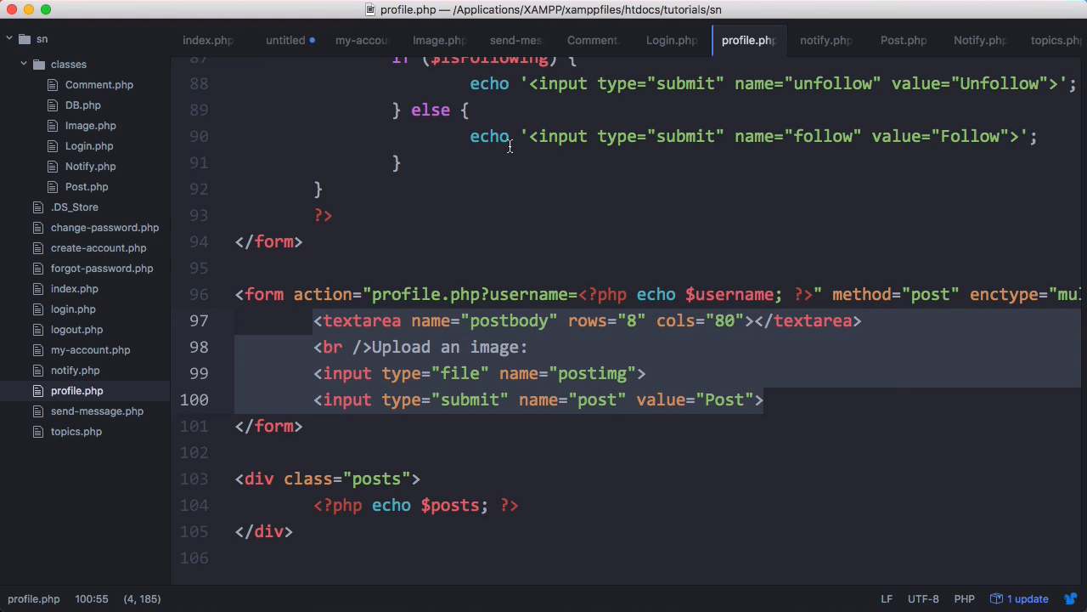
left_click(516, 40)
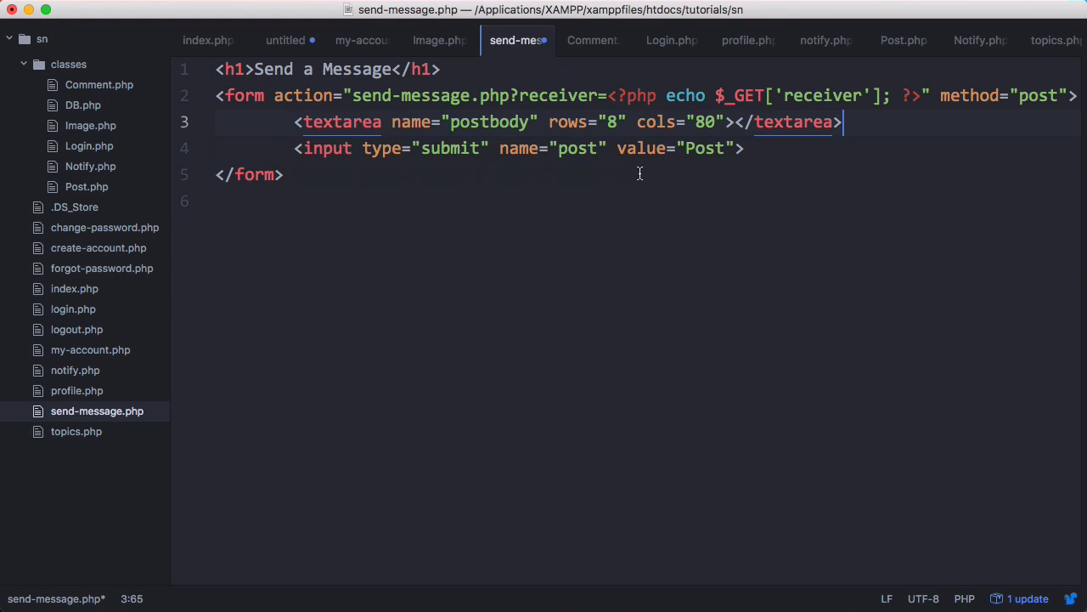
type("b")
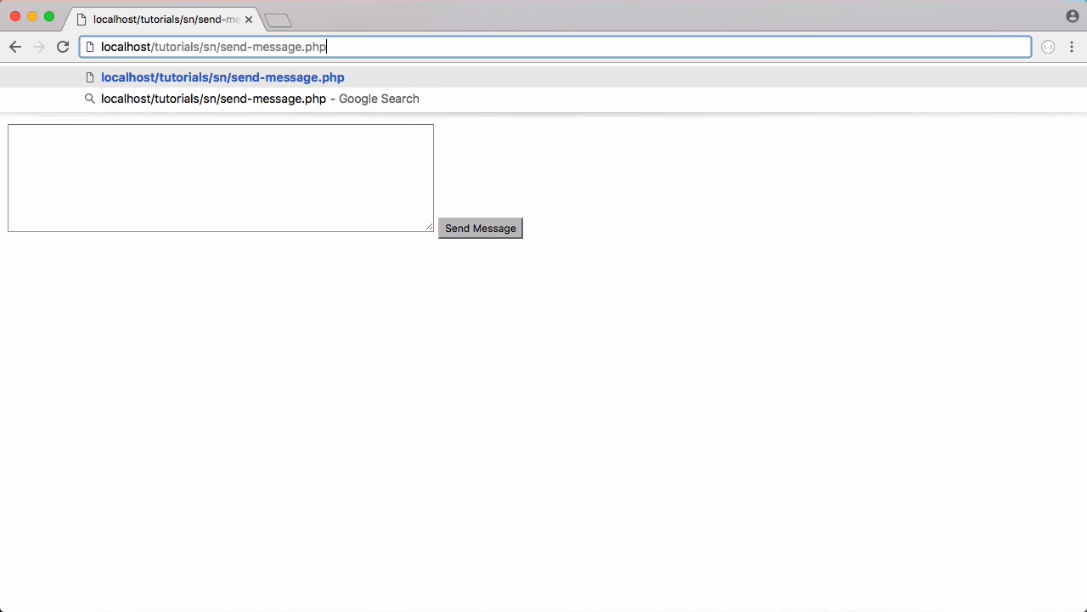
Load localhost/tutorials/sn/send-message.php?receiver= in Chrome to preview the message form
type("?receiver=<?php echo $_GET['receiver']; ?>\" method=\"post\">")
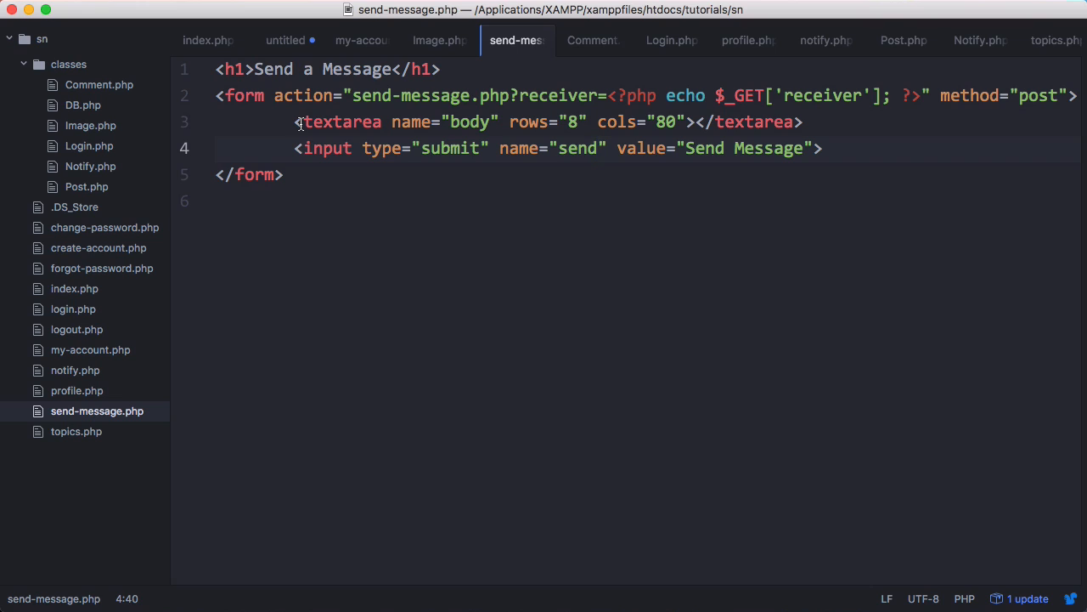
Paste index.php's login check atop send-message.php, dropping showTimeline and using die('Not logged in')
left_click(74, 288)
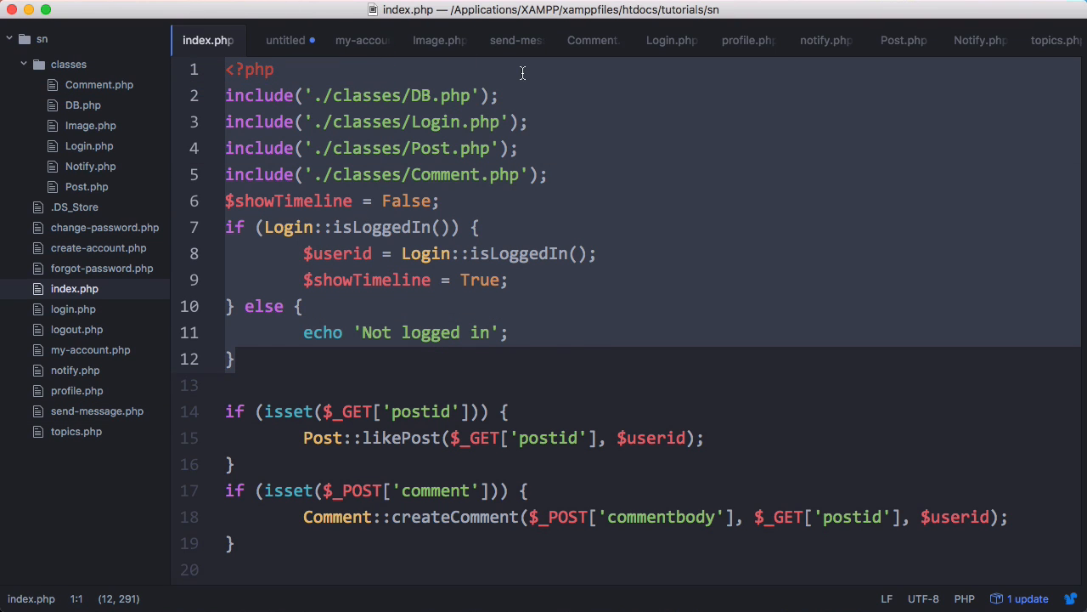
left_click(516, 40)
type("$showTimeline = True;")
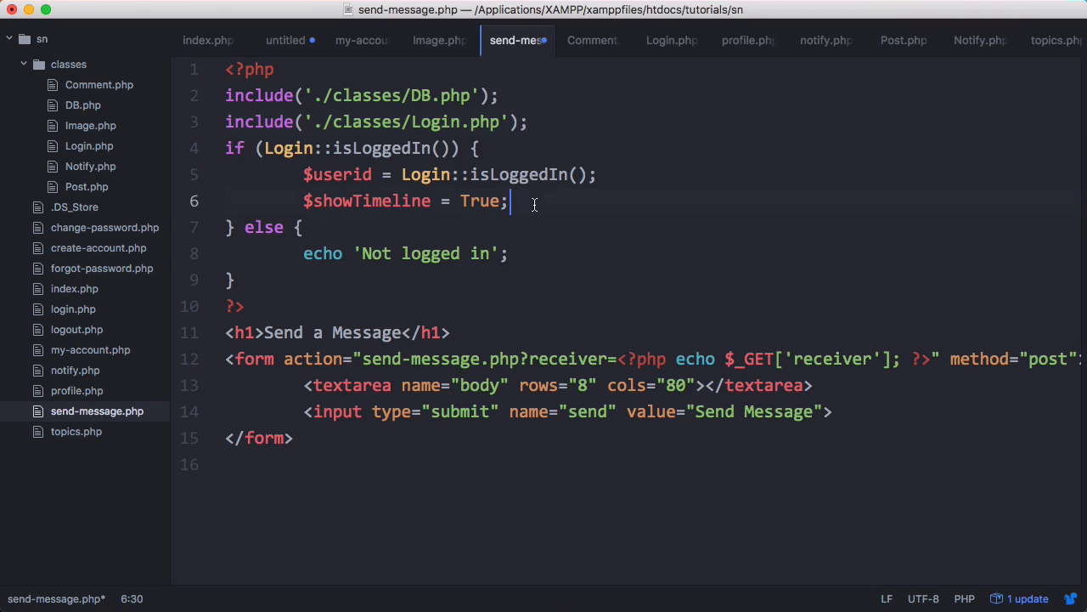
key("Backspace")
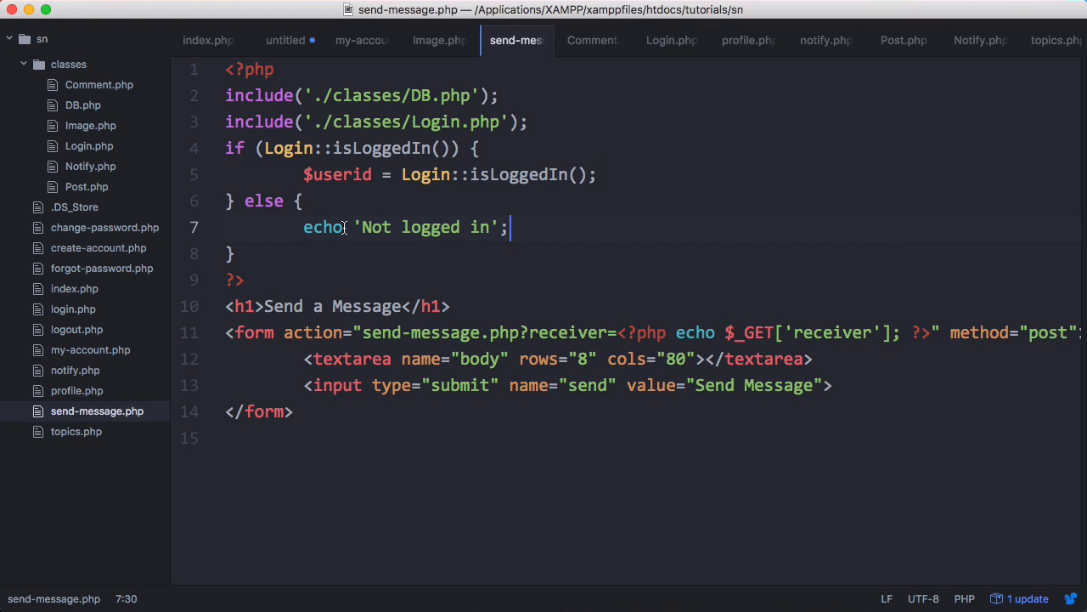
type("die(")
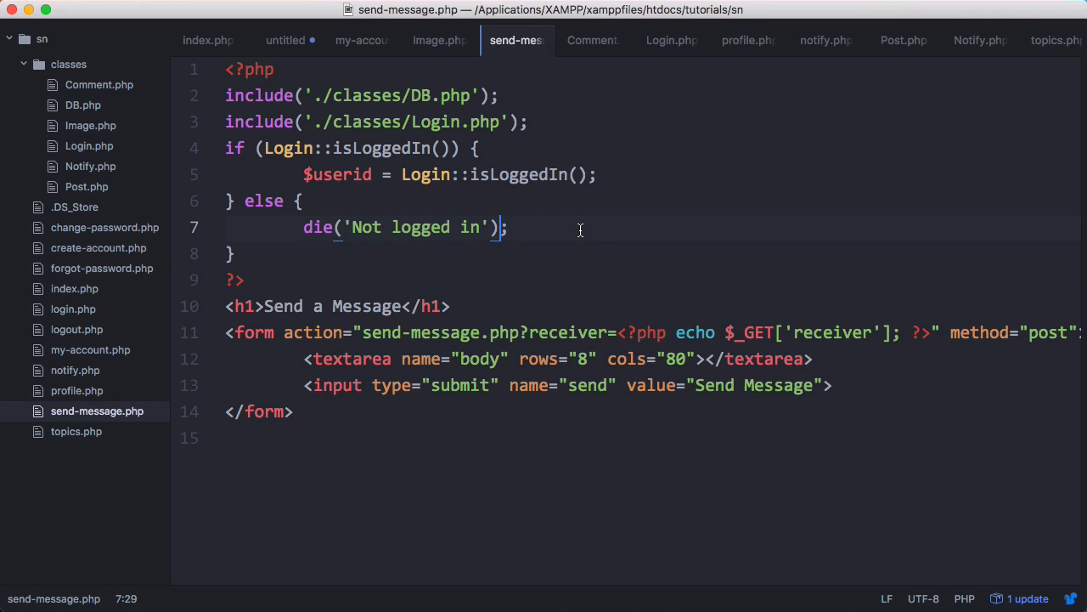
left_click(558, 332)
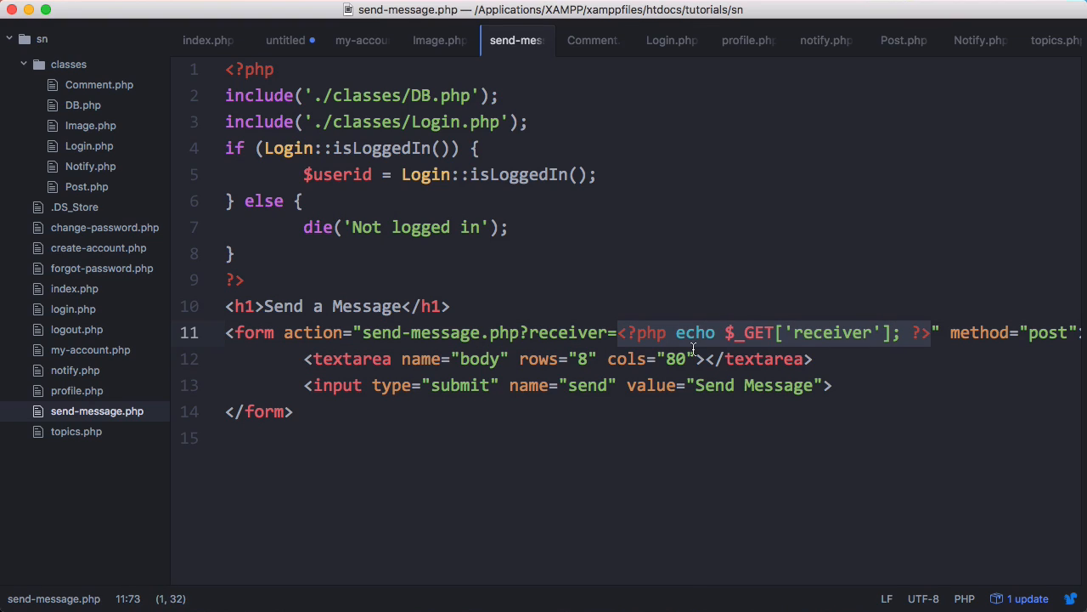
Wrap $_GET['receiver'] in the form action with htmlspecialchars()
left_click(725, 332)
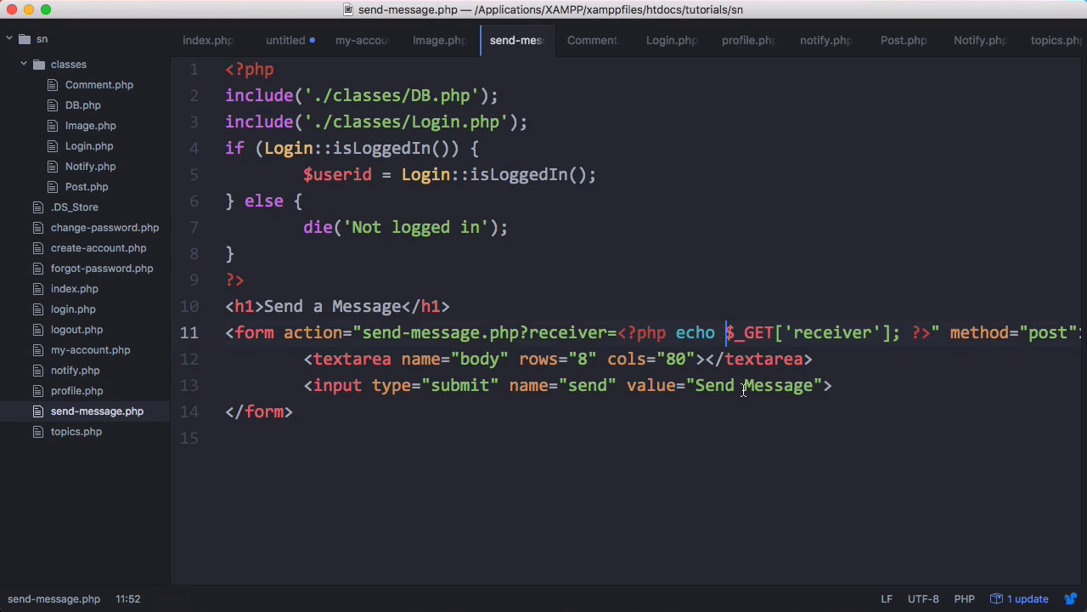
type("htmle")
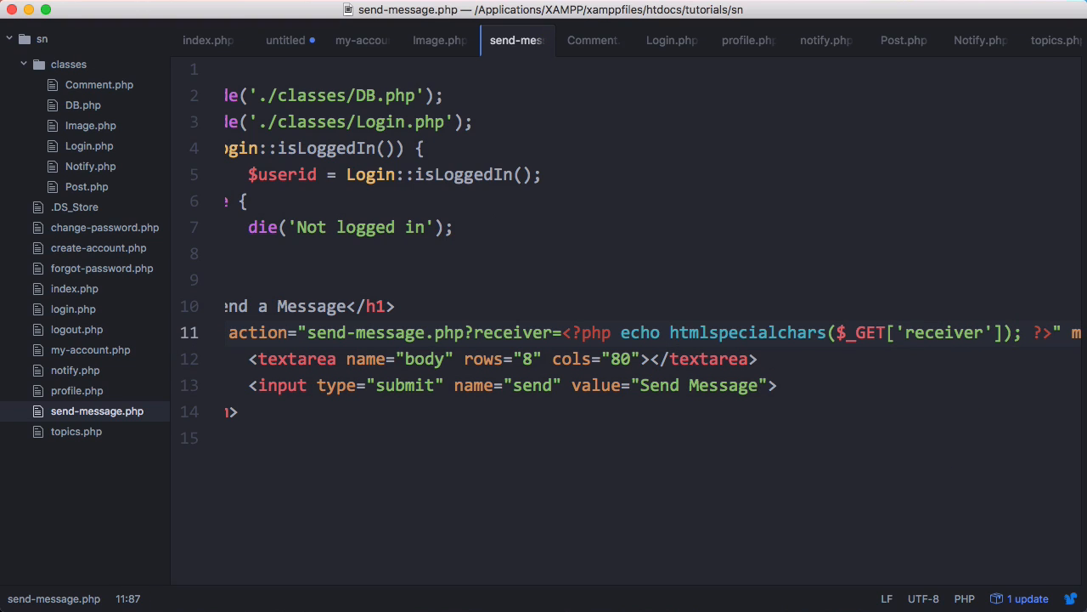
scroll("left", 3)
type("if (isset($_GET[")
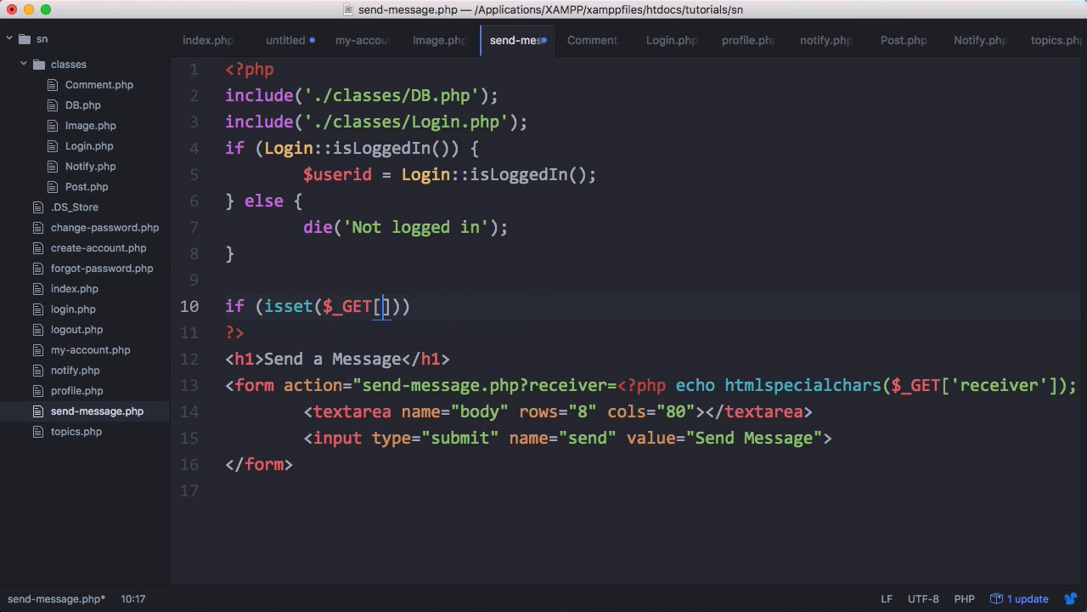
Add an isset($_POST['send']) block running DB::query INSERT INTO messages with :body, :sender, :receiver
type("_POST['send'])) {")
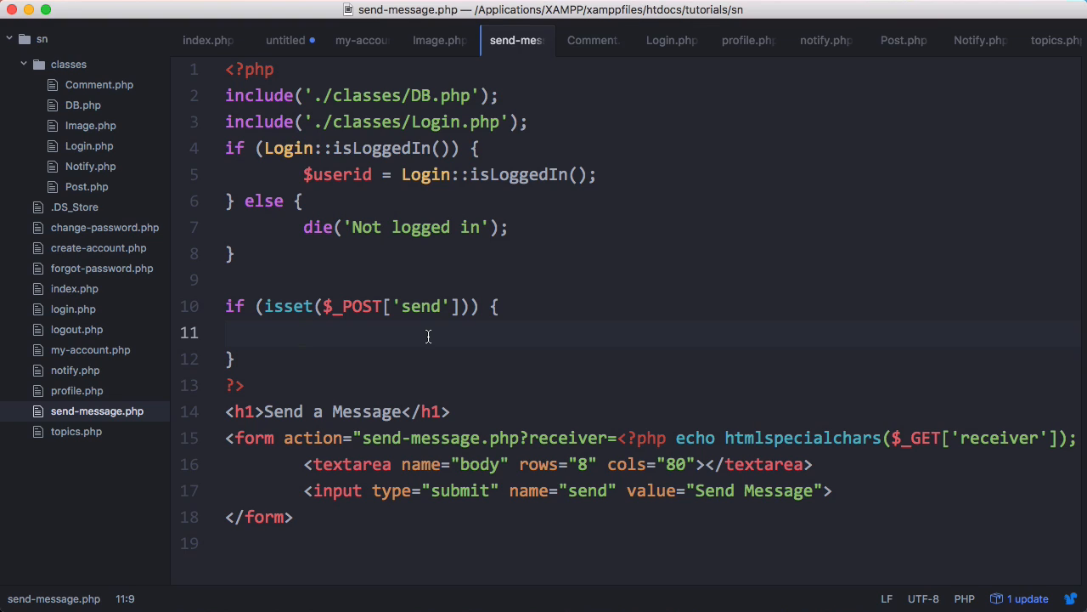
type("DB::query();")
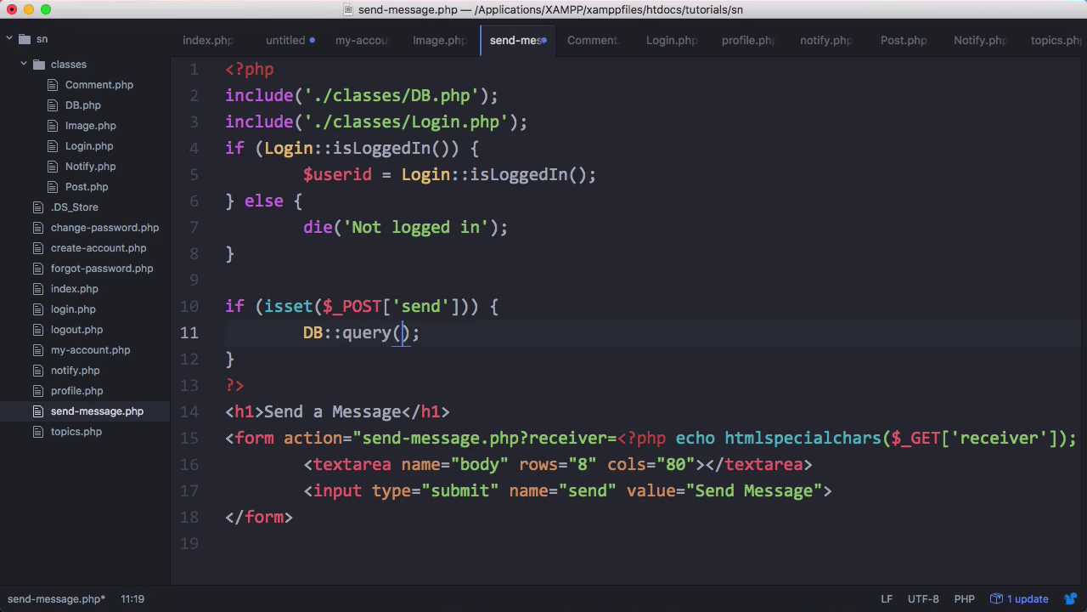
type("\"INSER \"")
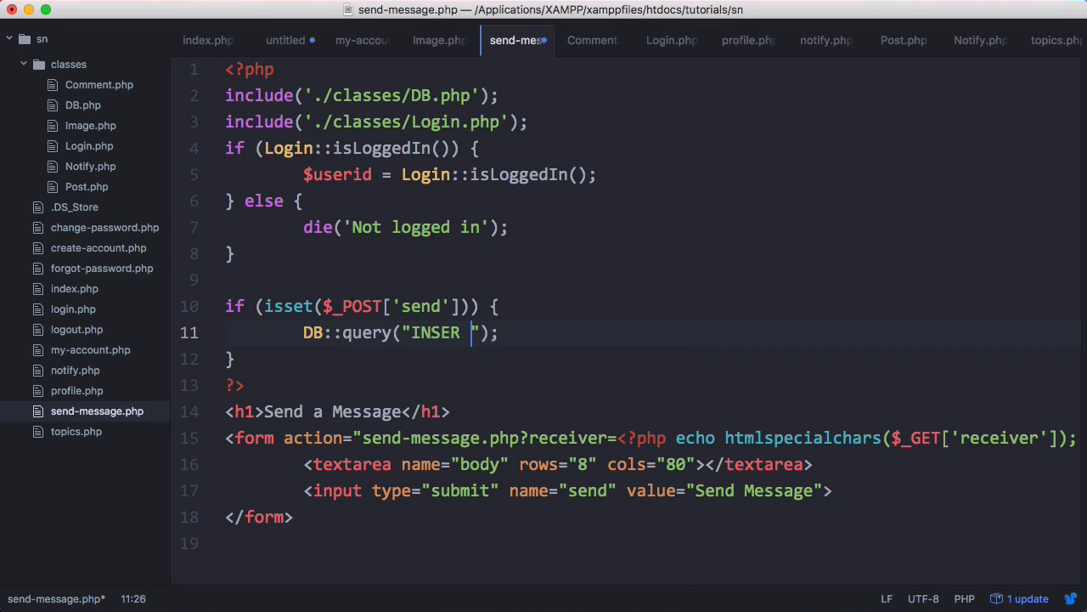
type("INTO messages VALUES ('')")
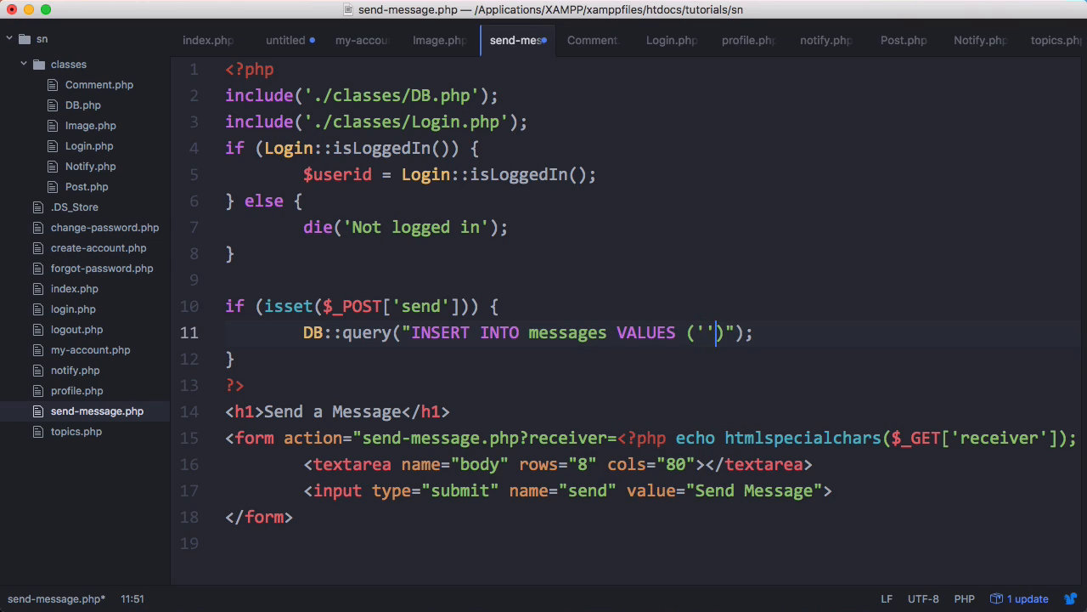
type(", :")
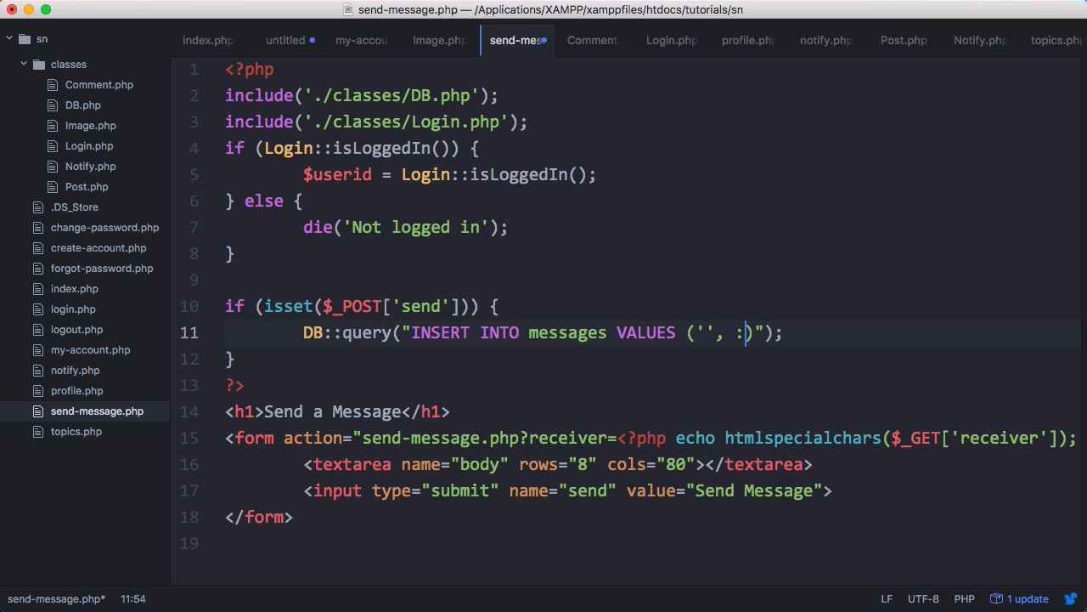
type("body,")
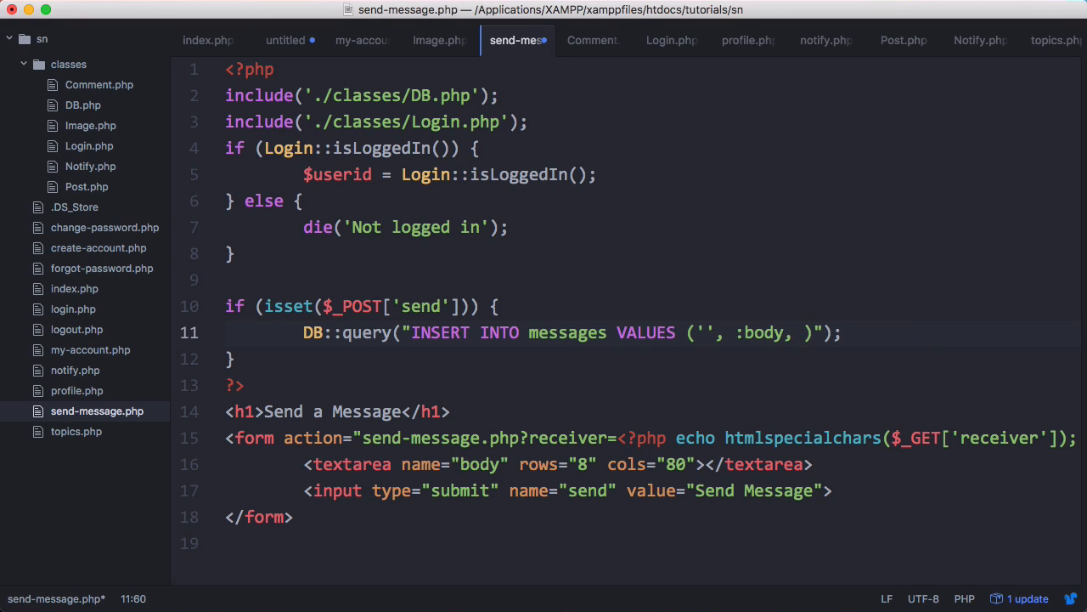
type(":sender,")
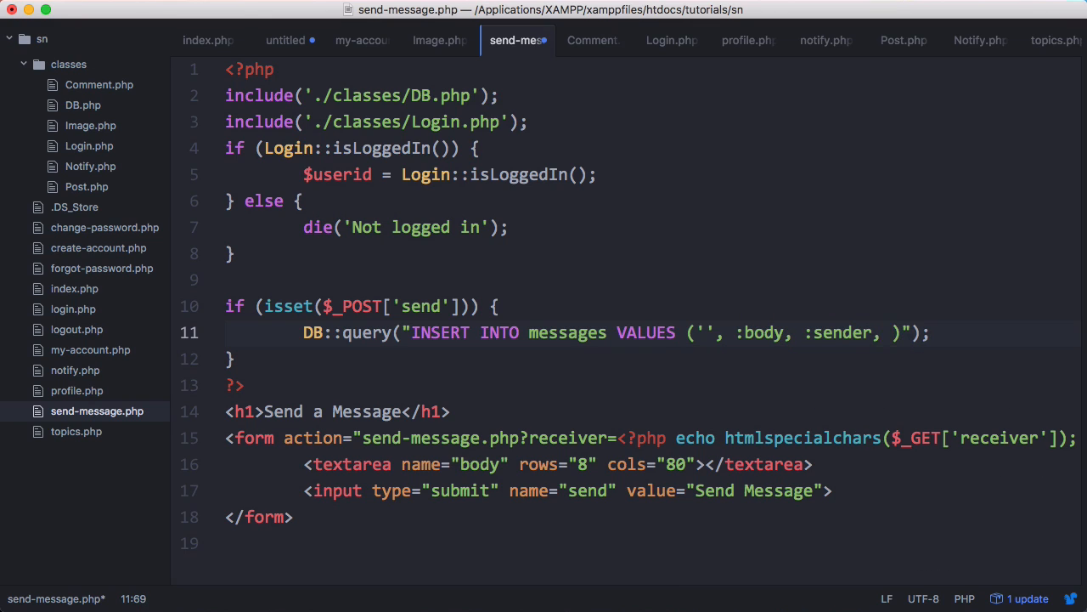
type(":receiver")
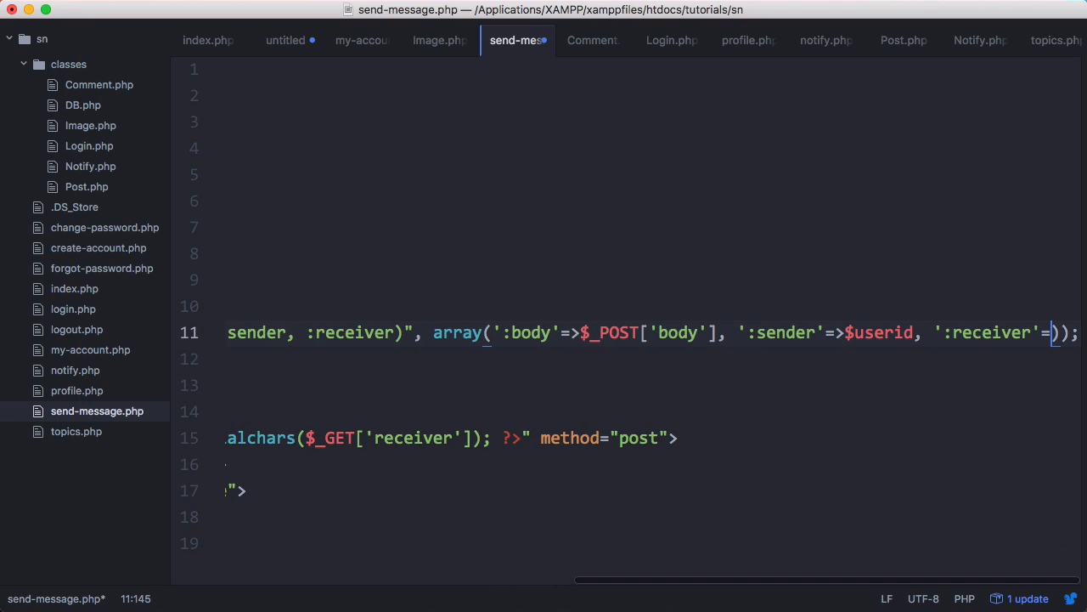
Fill the query's parameter array with the escaped receiver, echo 'Message Sent!', and add a 0 value
type("$_F")
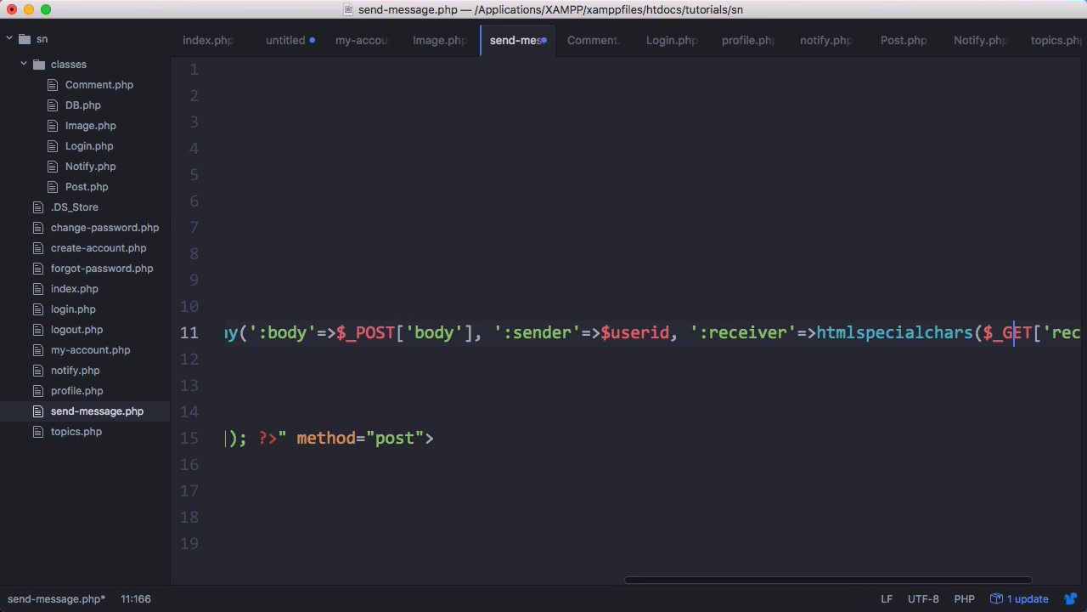
type("receiver'])")
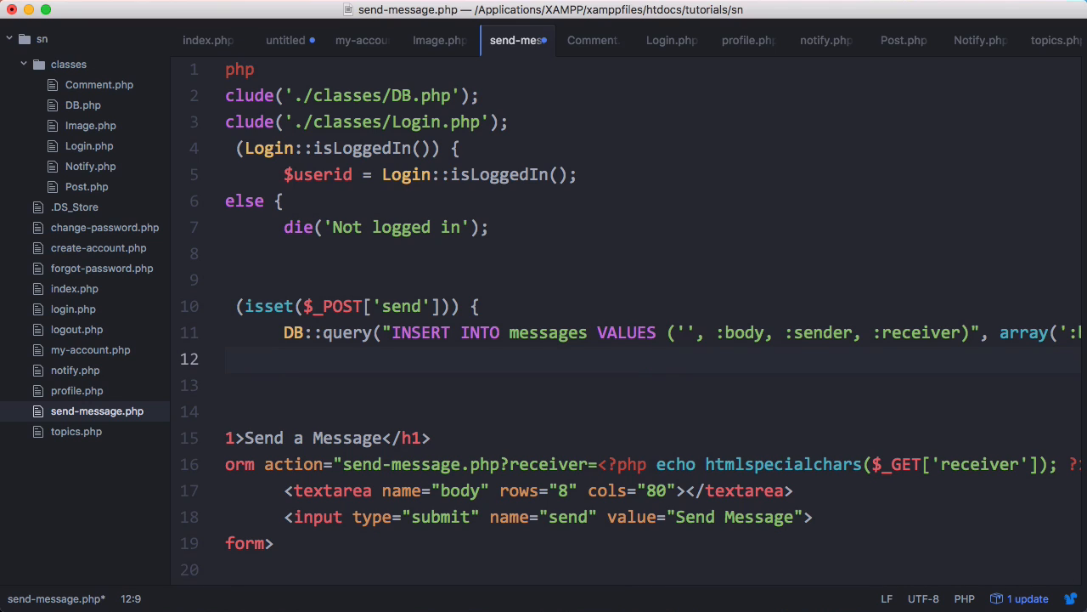
type("echo \"Message Sen\";")
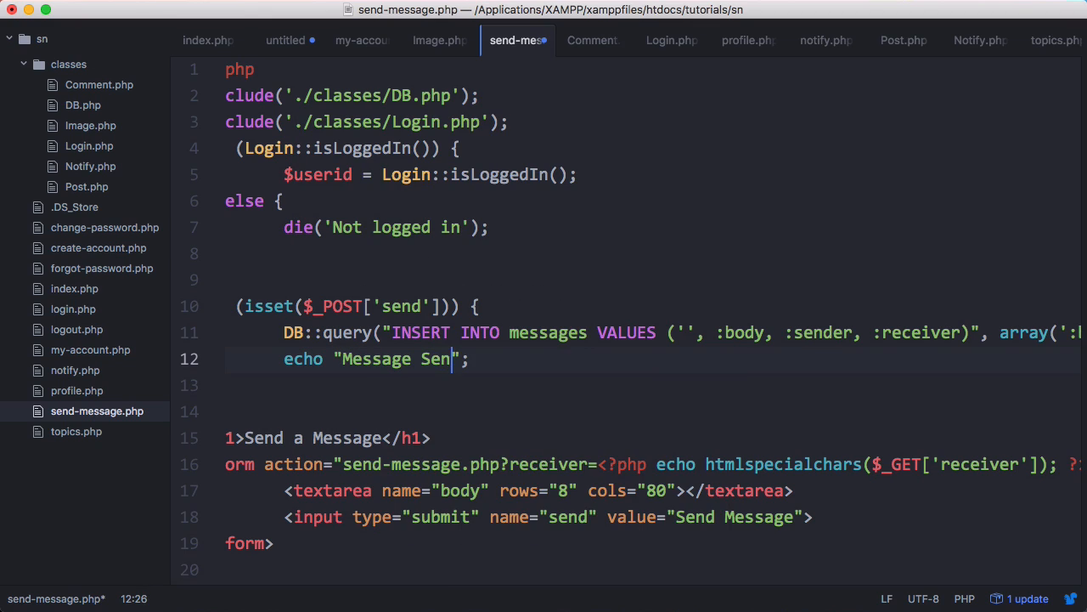
type("t!")
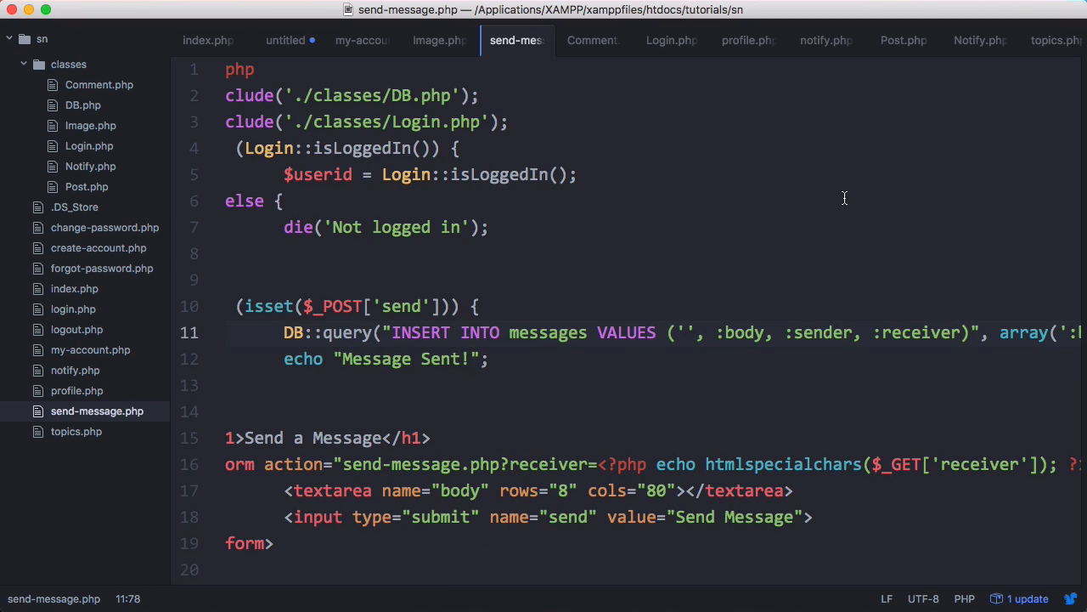
type(", 0")
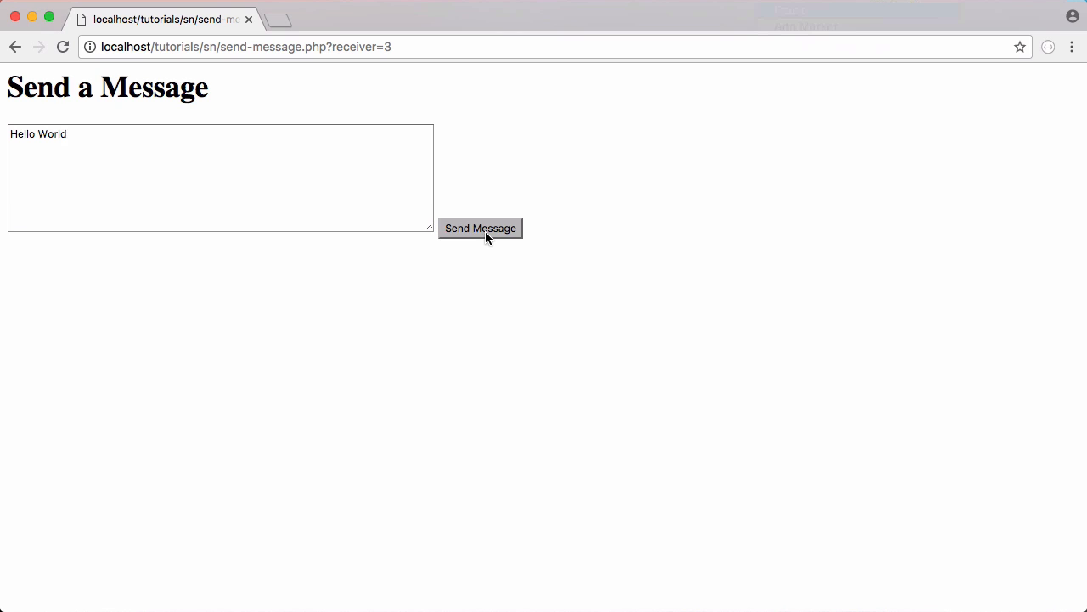
Submit 'Hello World' to receiver 3 and verify the new messages row
left_click(480, 228)
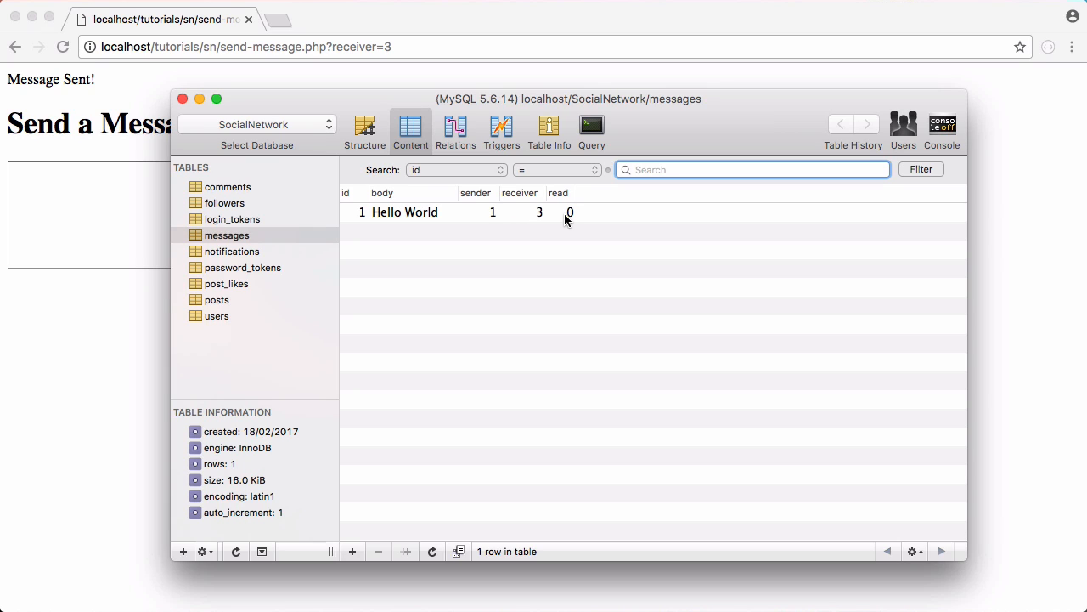
mouse_move(564, 325)
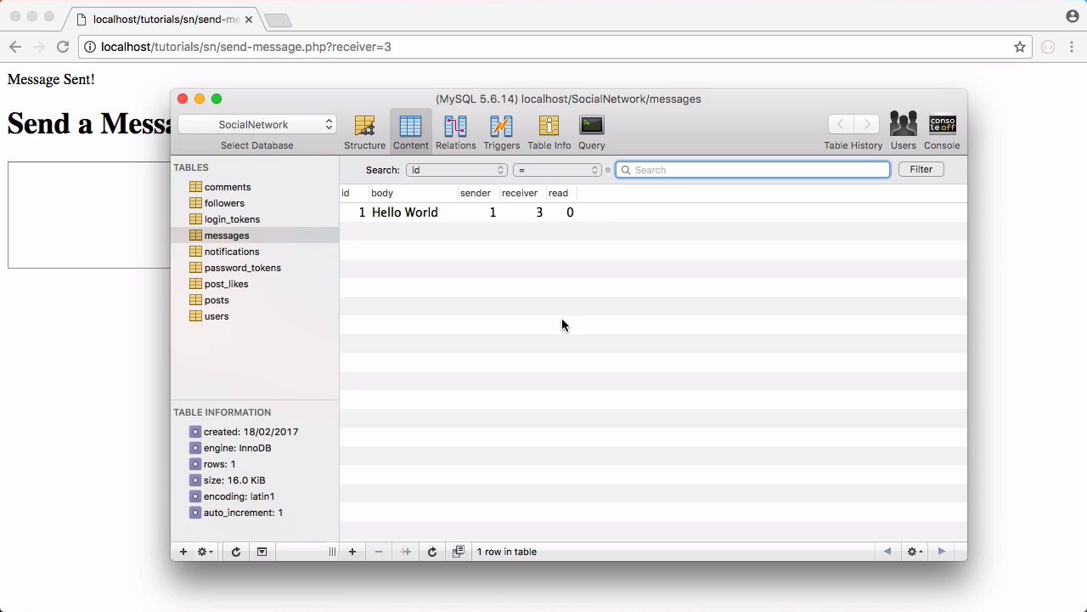
mouse_move(492, 220)
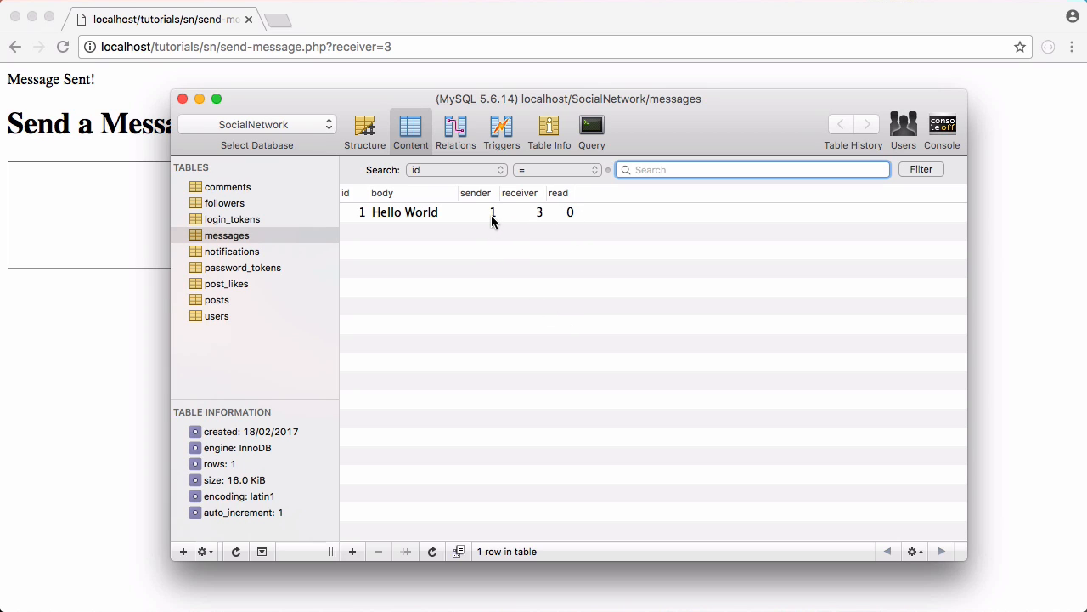
mouse_move(539, 219)
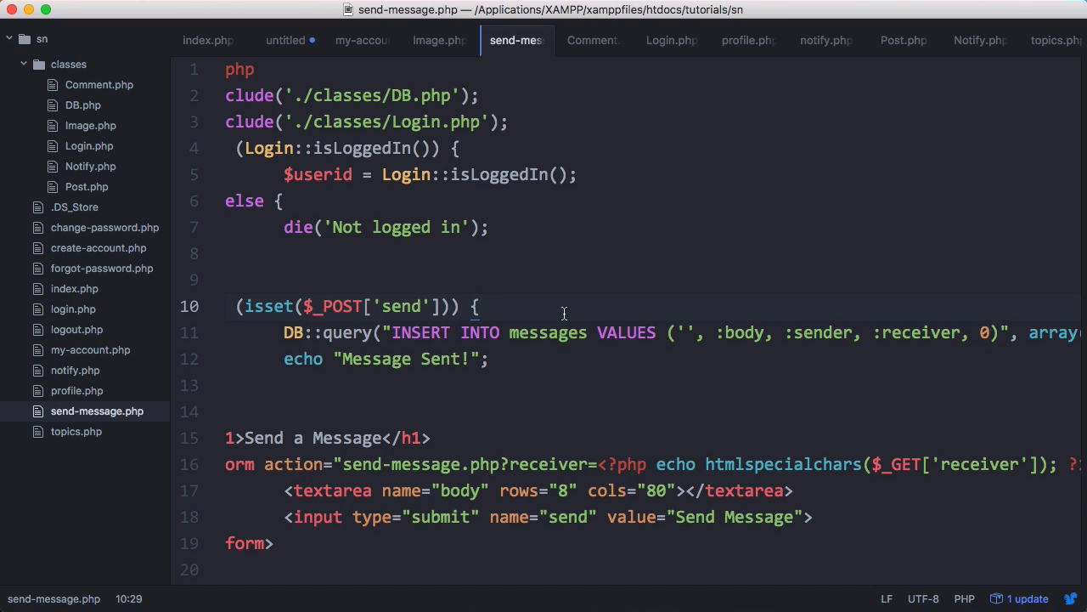
Type if (DB::query('SELECT id FROM users WHERE id=:receiver', array(... above the insert
type("if")
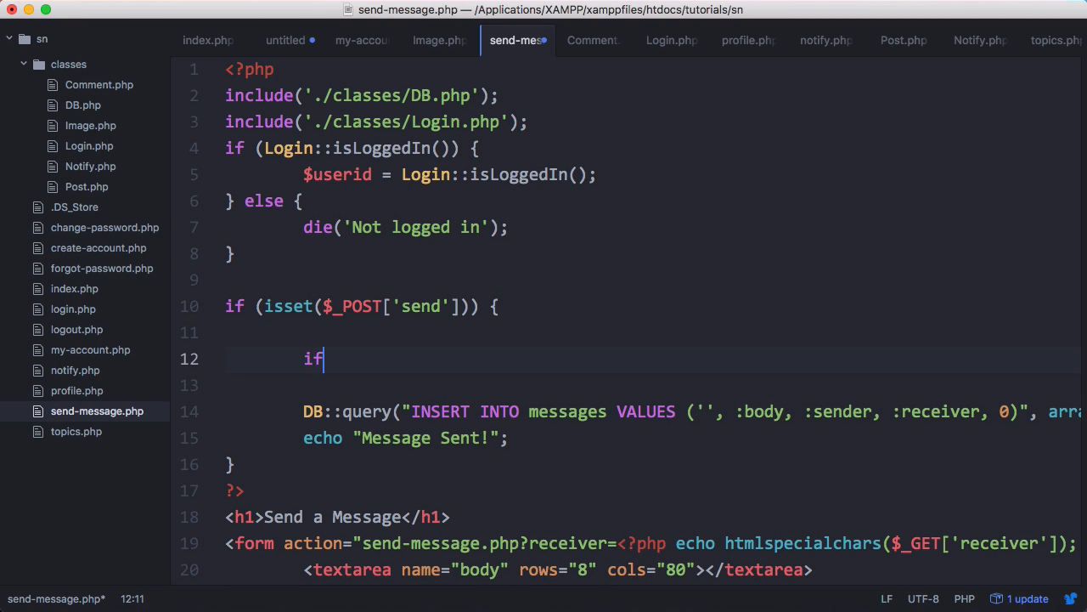
type("(DB::que")
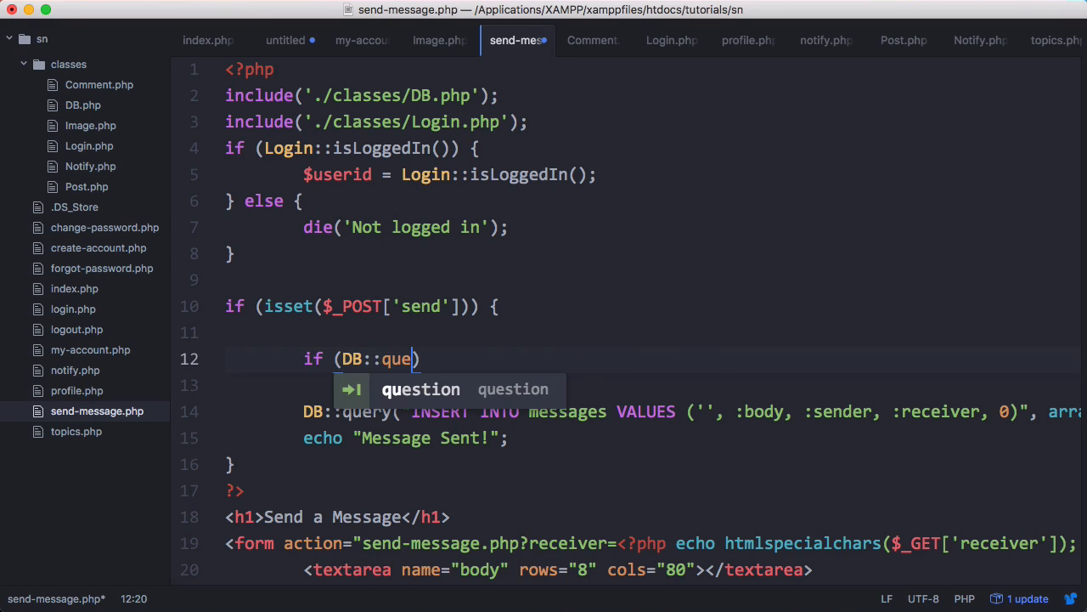
type("ry('')")
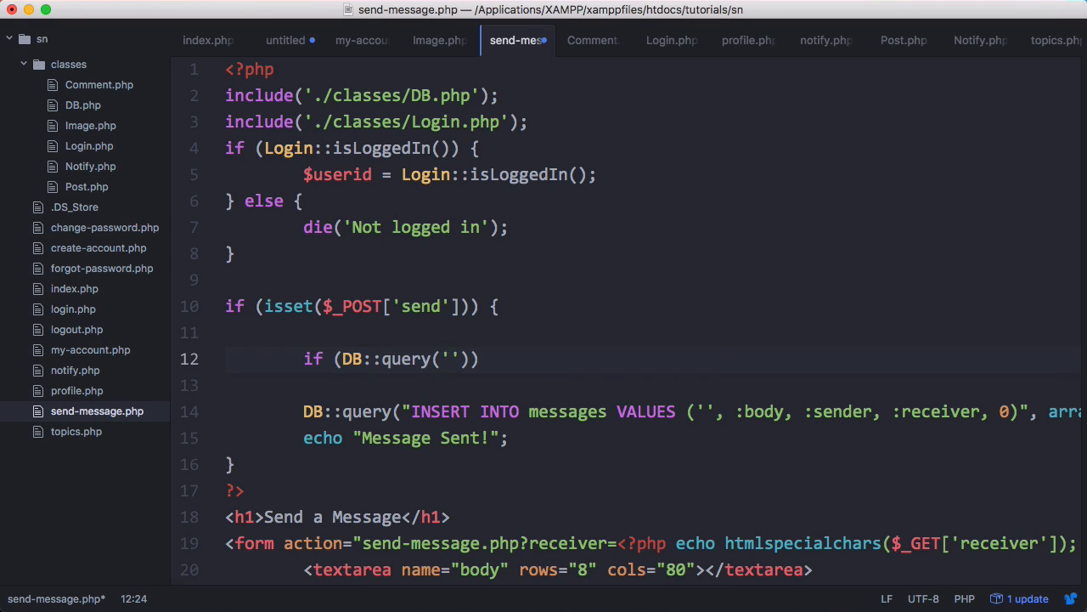
type("SELECT")
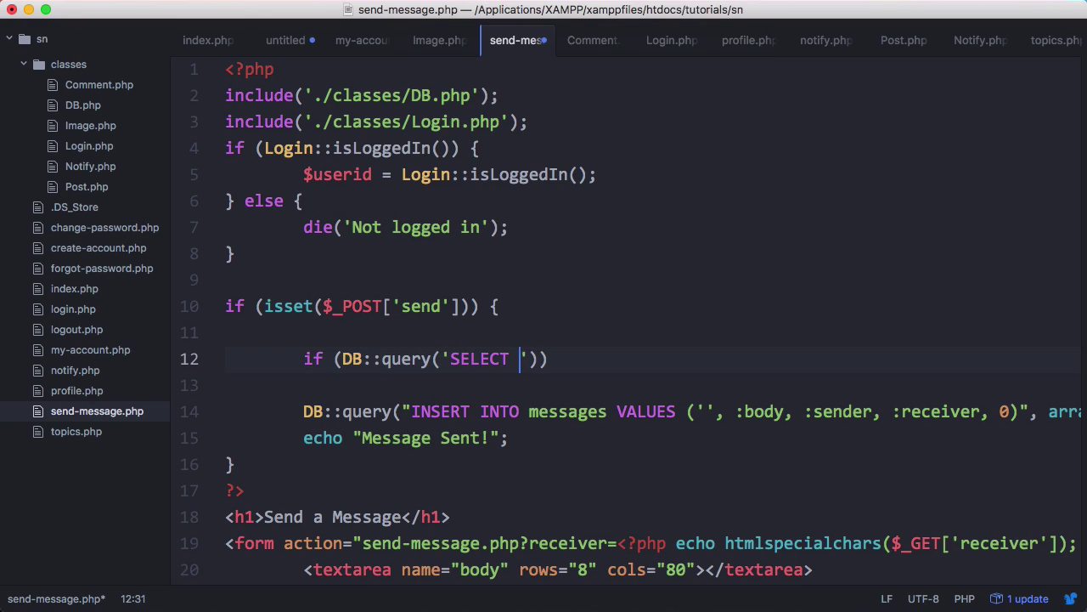
type("id FROM users WHERE id=:")
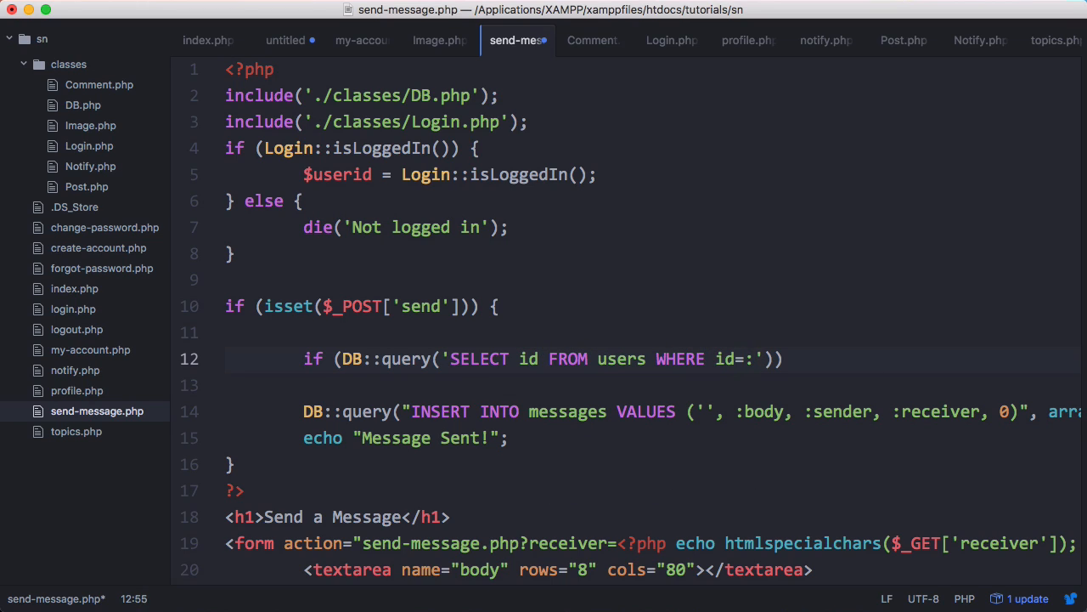
type("receiver', ar")
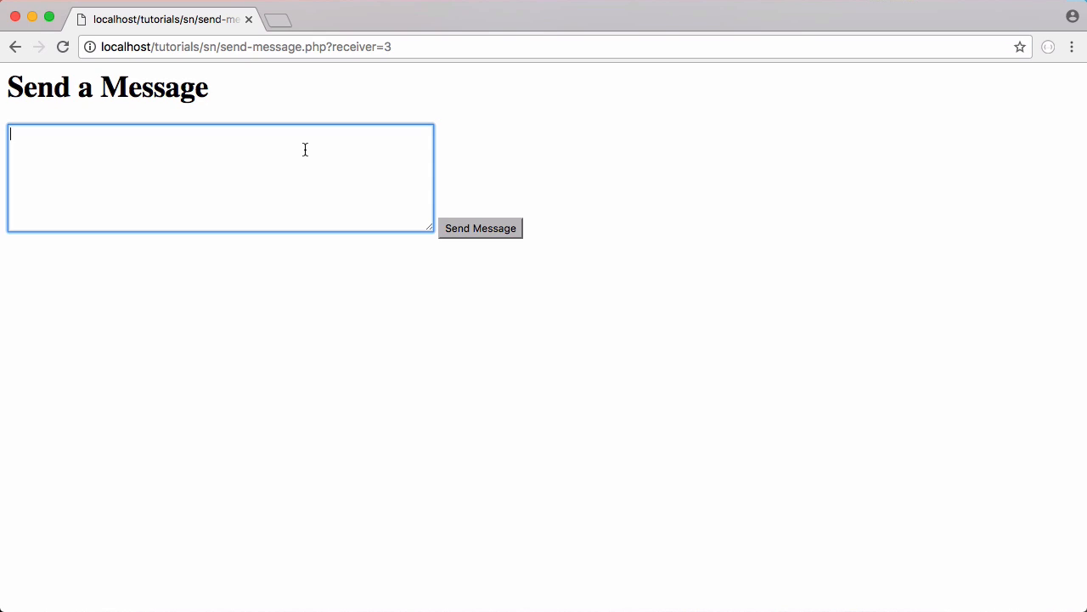
Send a 'Hello' test message, then add the else branch dying with 'Invalid ID!'
type("Hello")
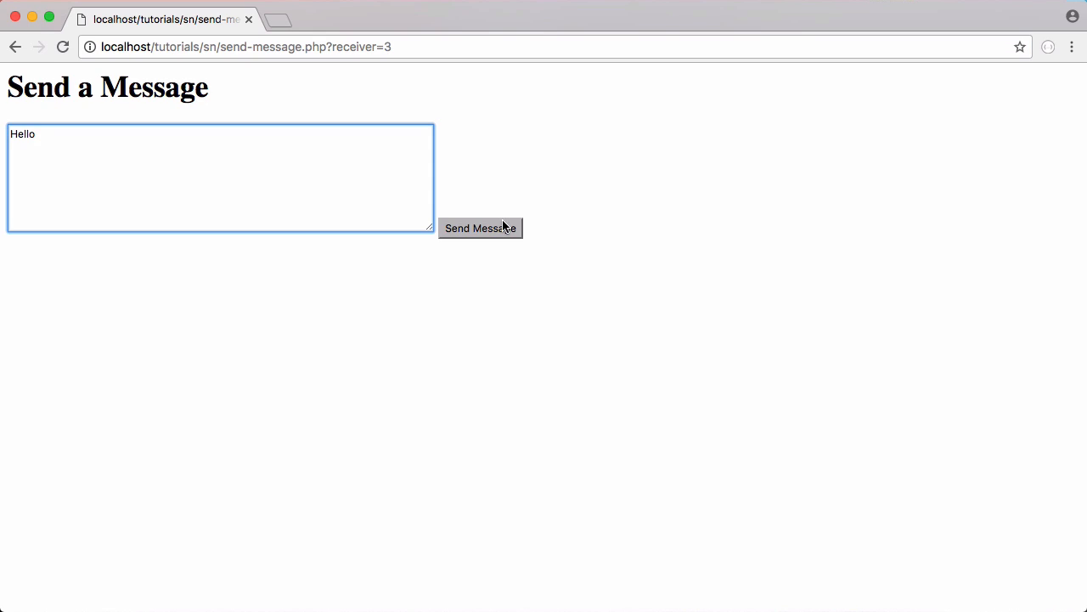
left_click(480, 228)
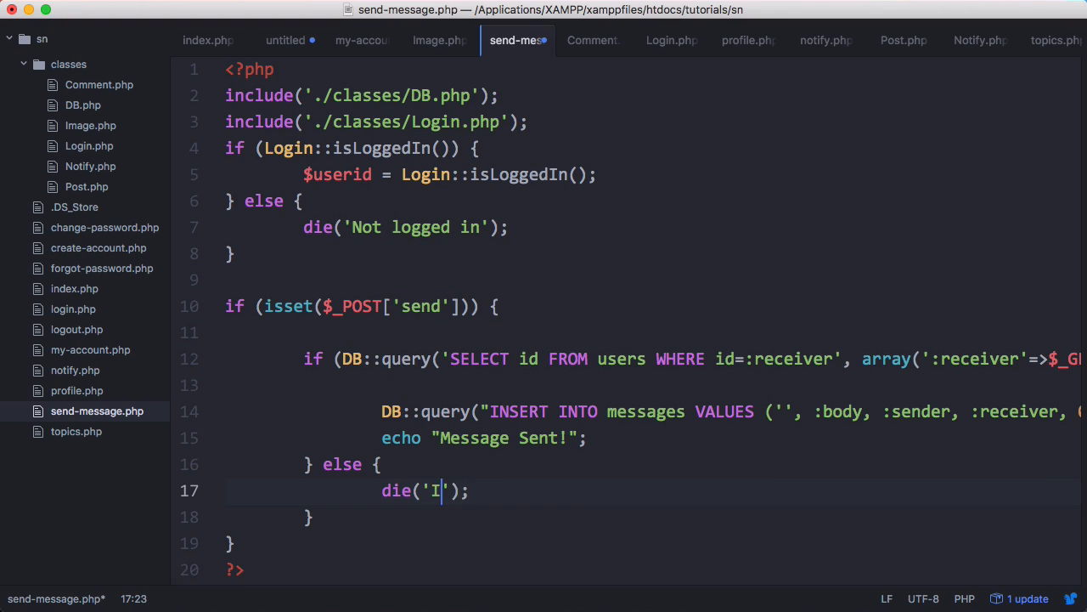
type("nval")
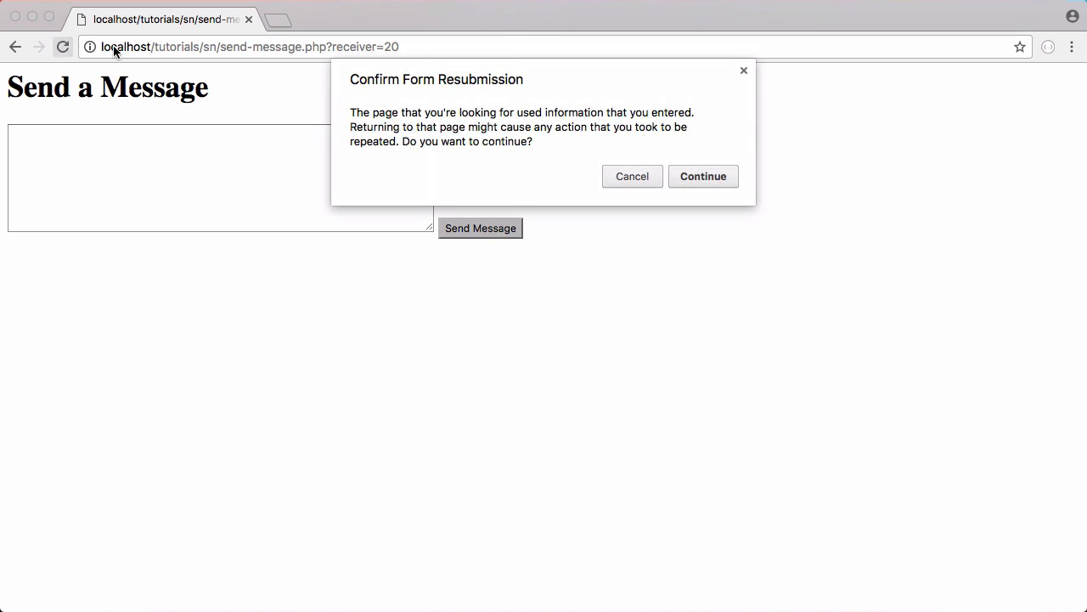
Resend the form data to send-message.php?receiver=20, which now shows 'Invalid ID!'
left_click(703, 175)
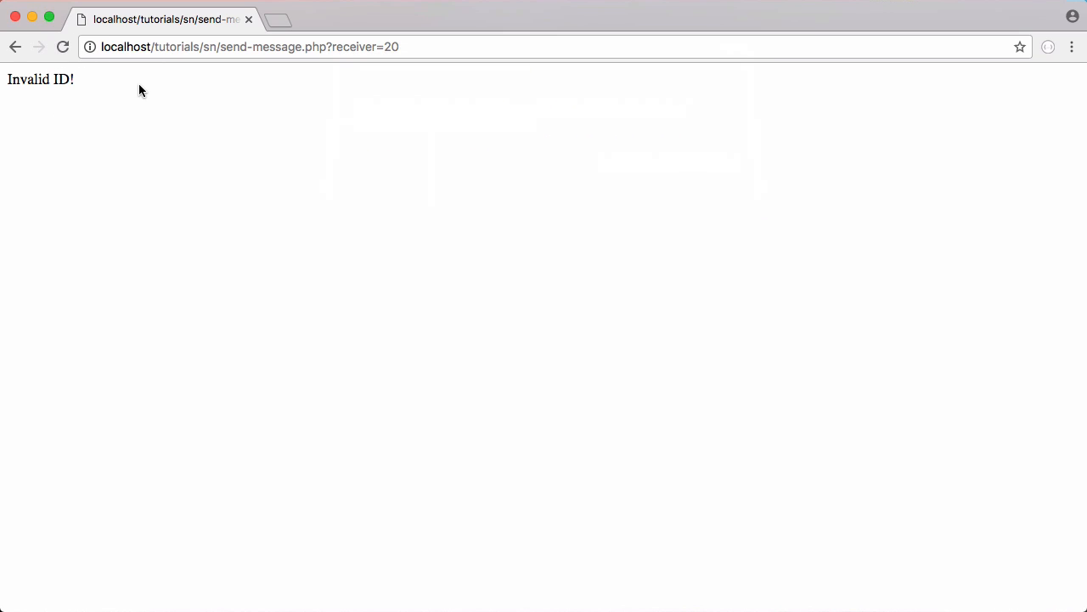
mouse_move(458, 205)
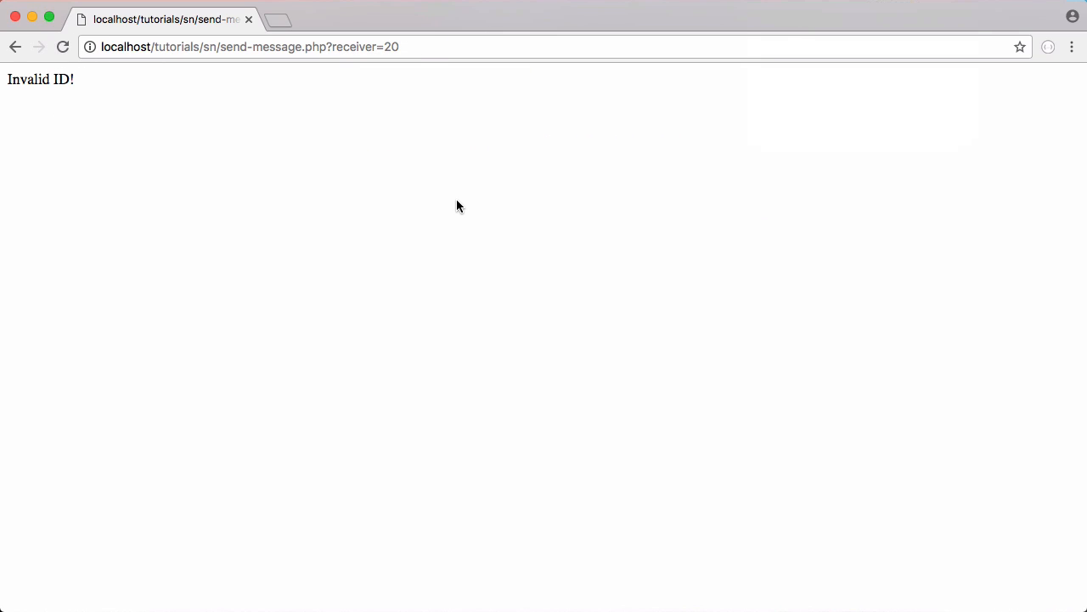